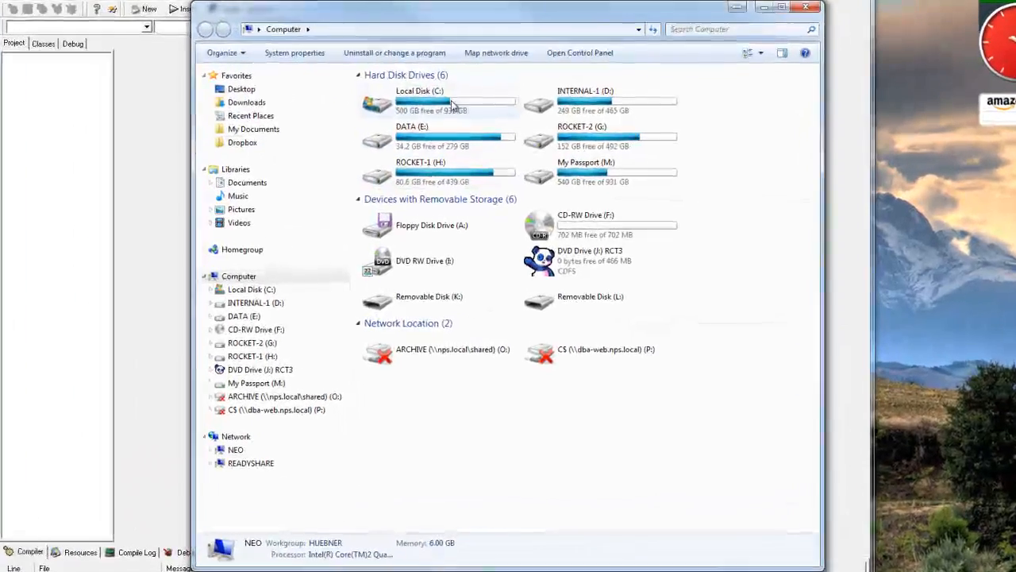
Step: Open Local Disk (C:) and select the Dev-Cpp folder
double_click(419, 101)
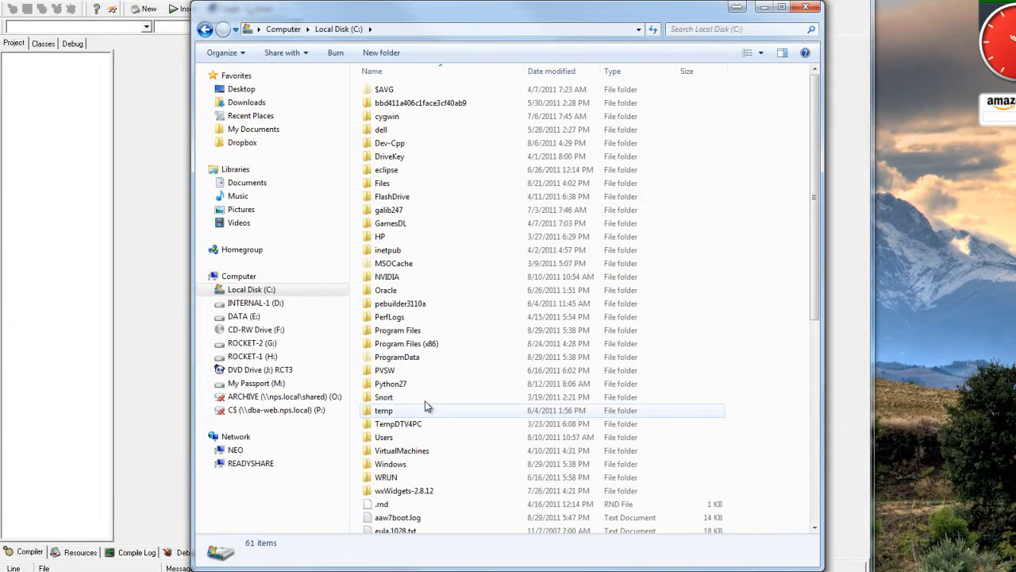
click(390, 143)
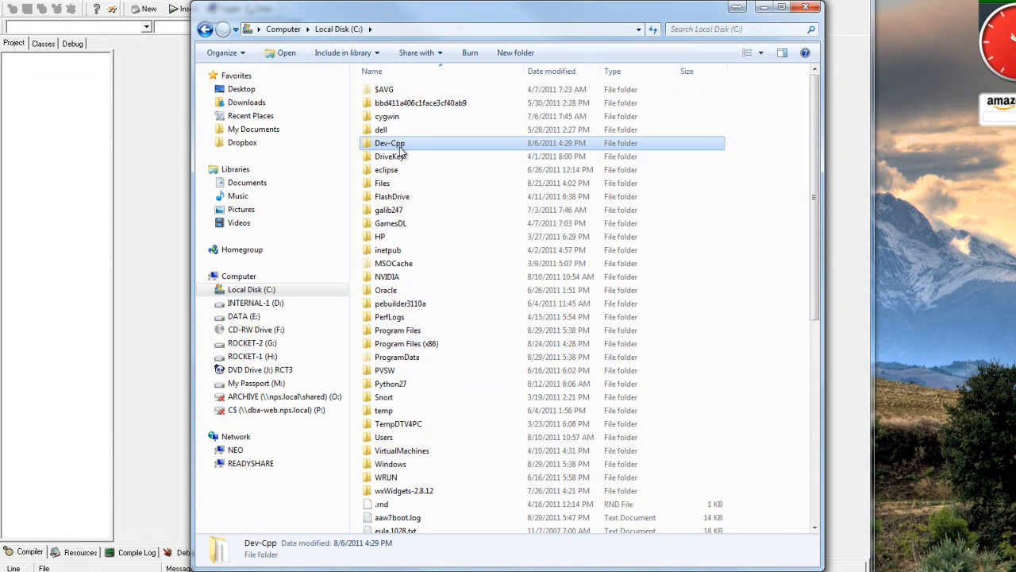
mouse_move(413, 149)
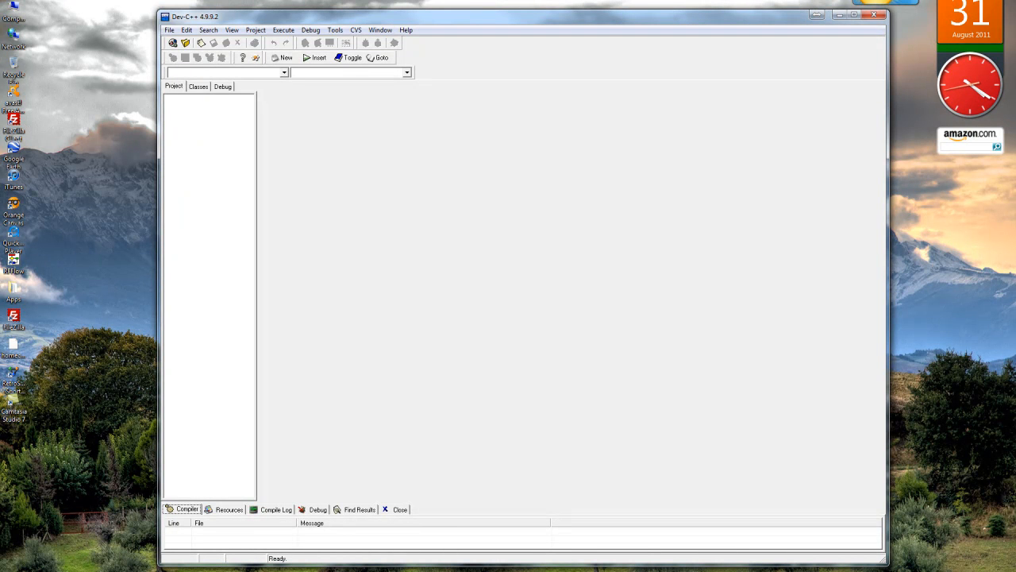
mouse_move(142, 534)
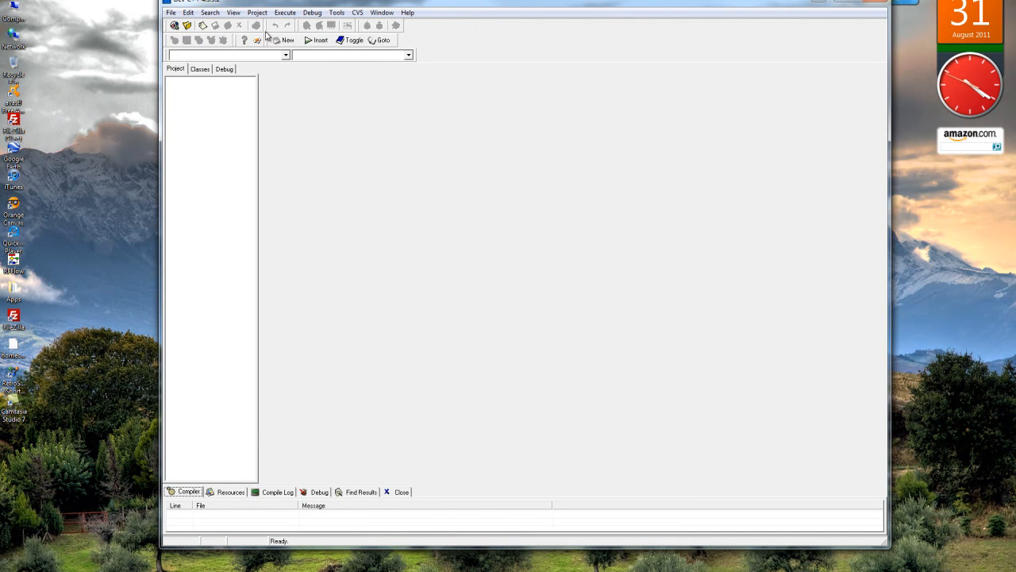
Step: Choose File > New > Project in Dev-C++
click(171, 12)
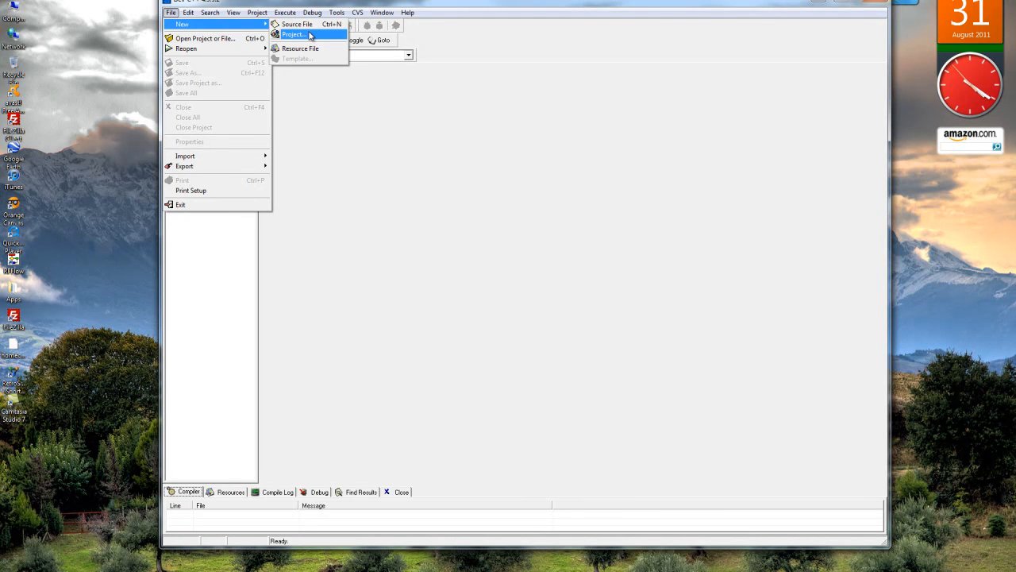
click(294, 34)
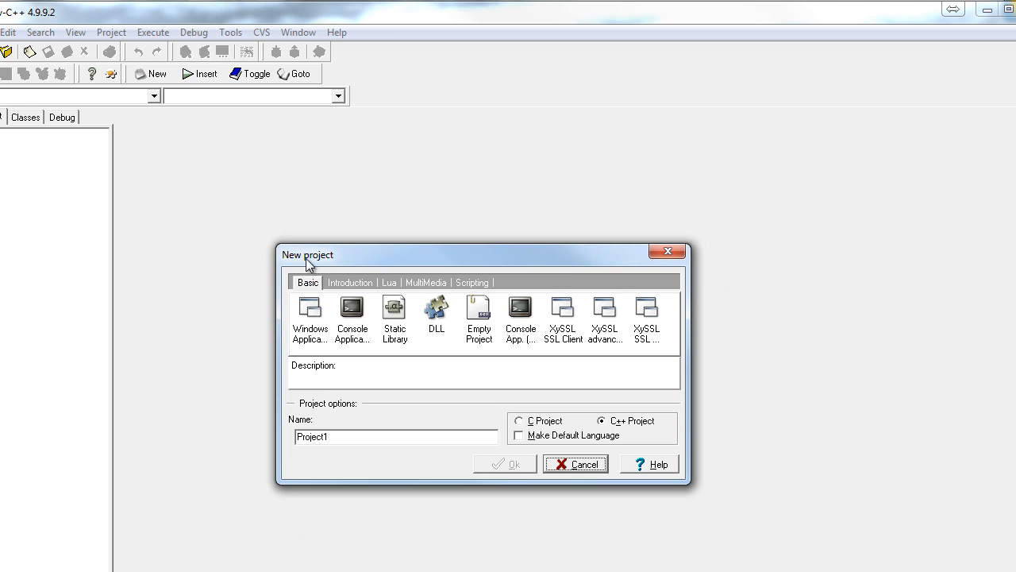
mouse_move(651, 331)
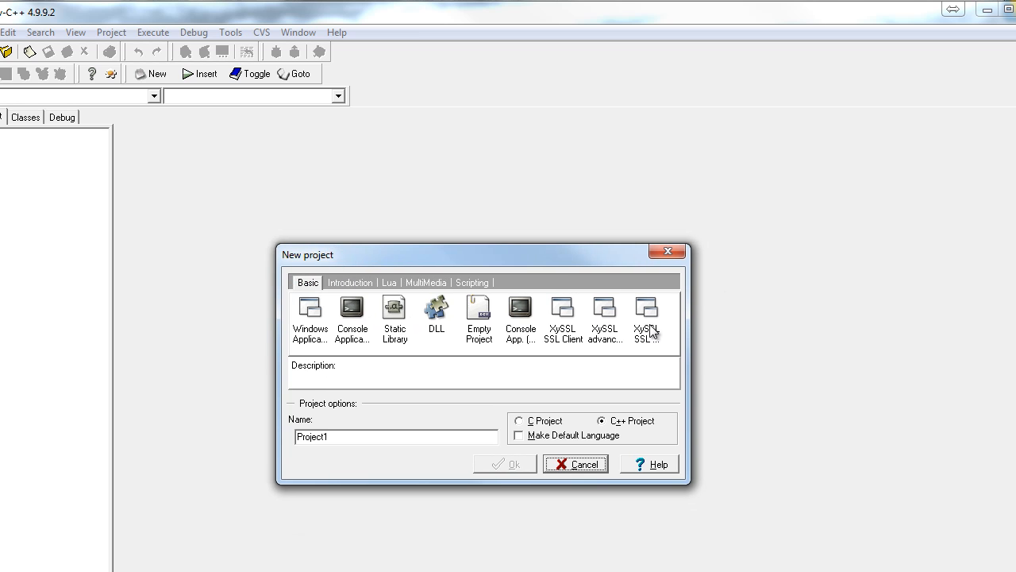
Step: Pick Console Application on the Basic tab and name the project MyFirstProject
click(349, 282)
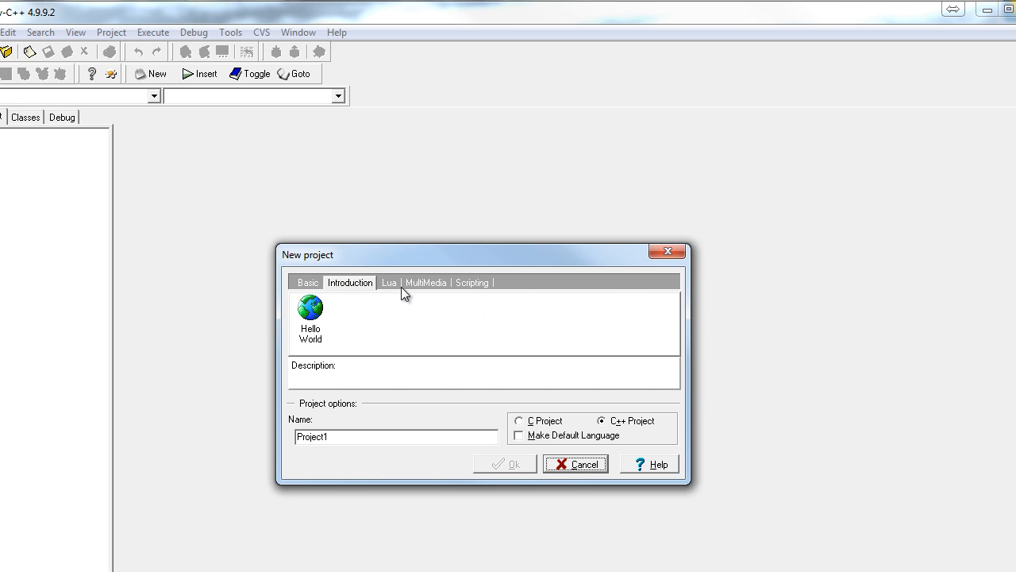
click(471, 282)
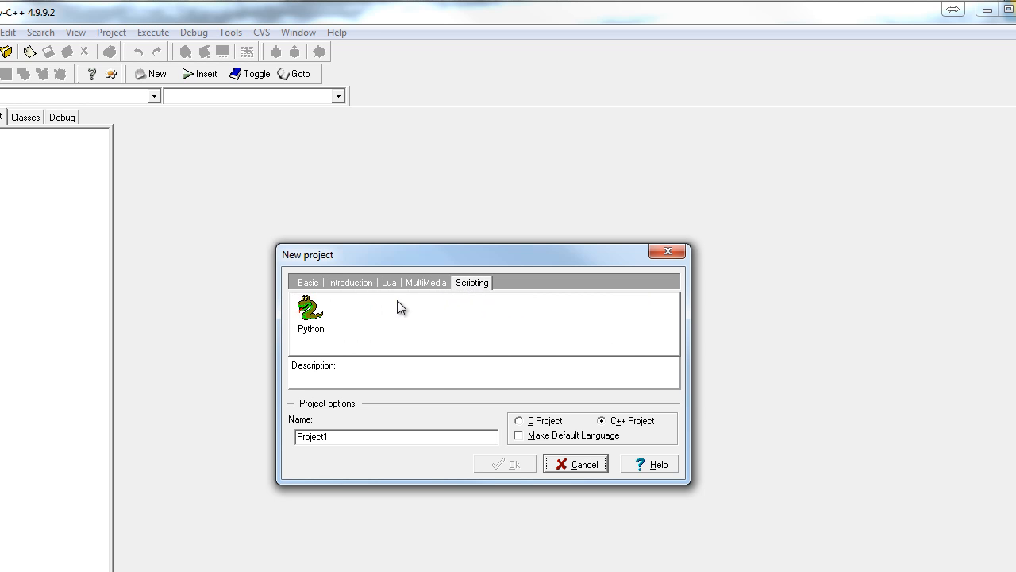
click(308, 282)
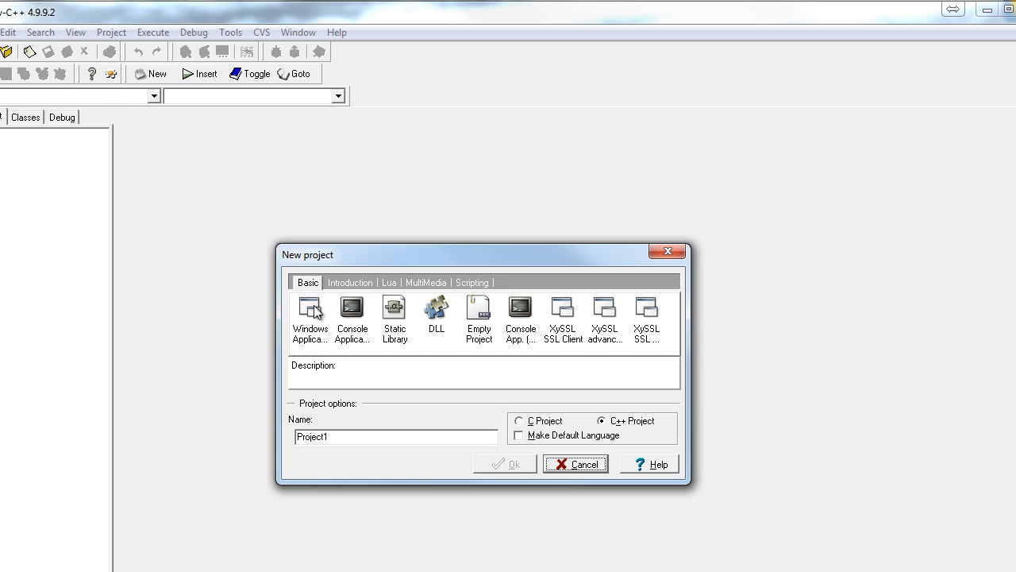
mouse_move(316, 295)
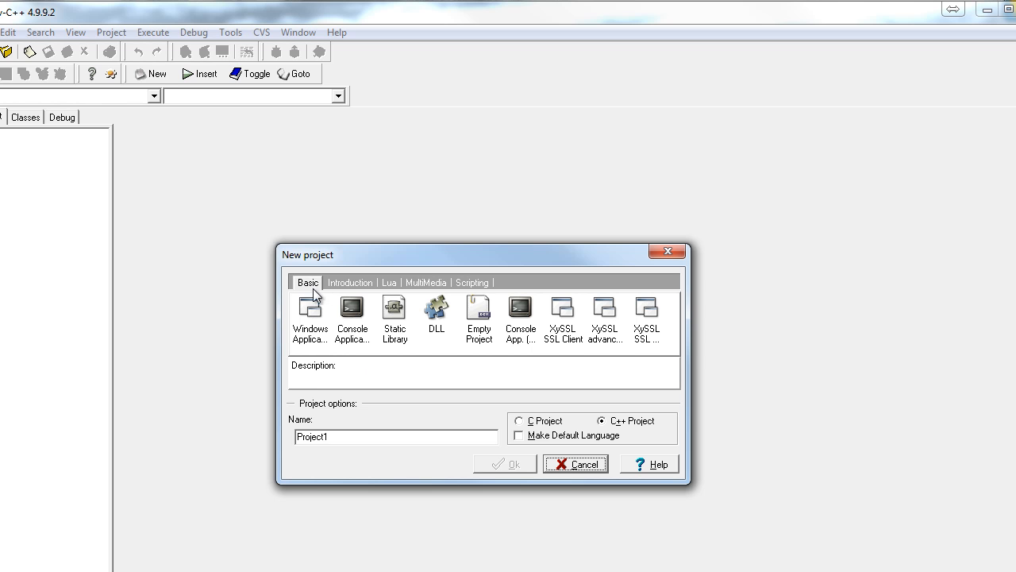
mouse_move(357, 324)
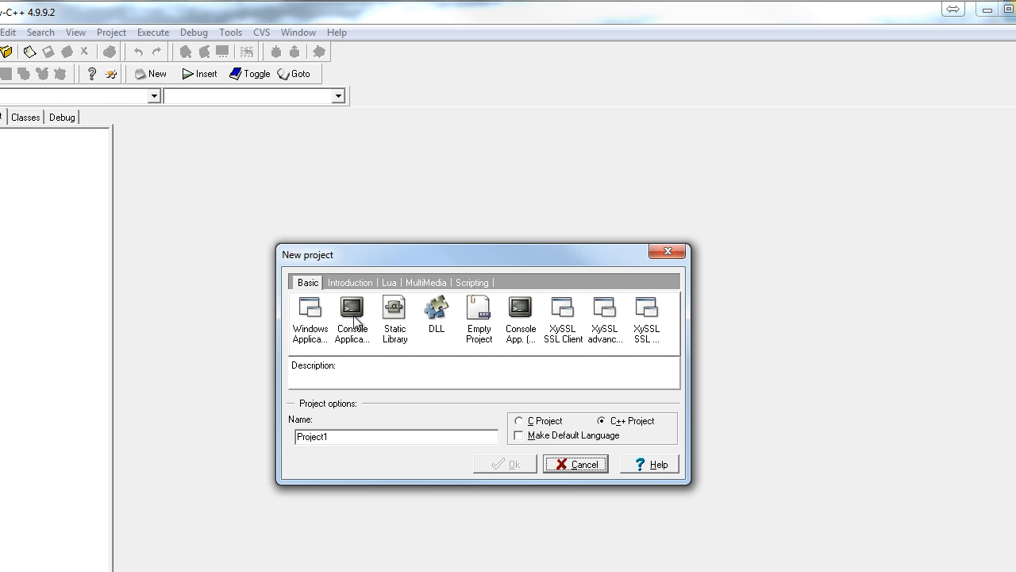
click(351, 318)
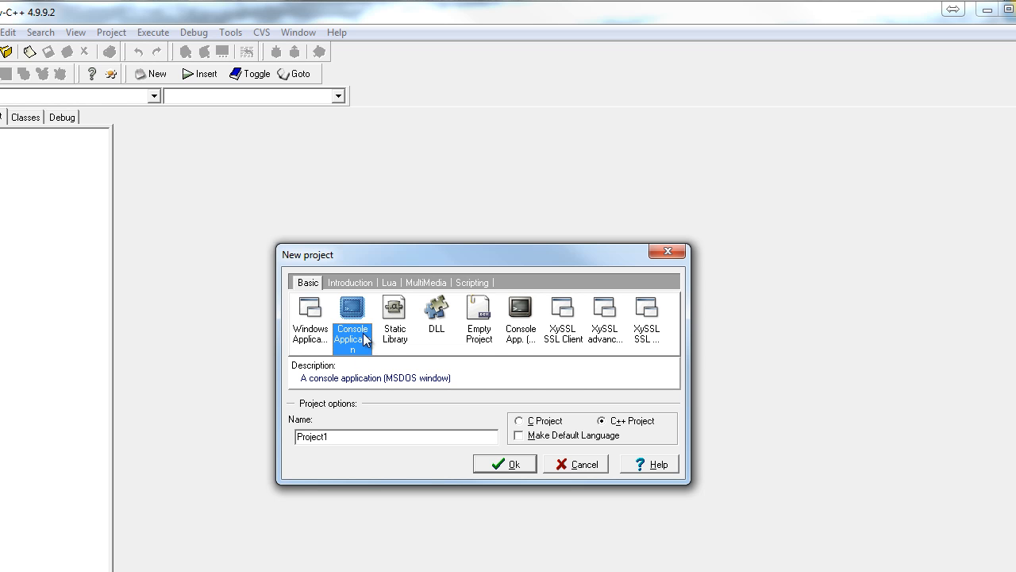
mouse_move(353, 316)
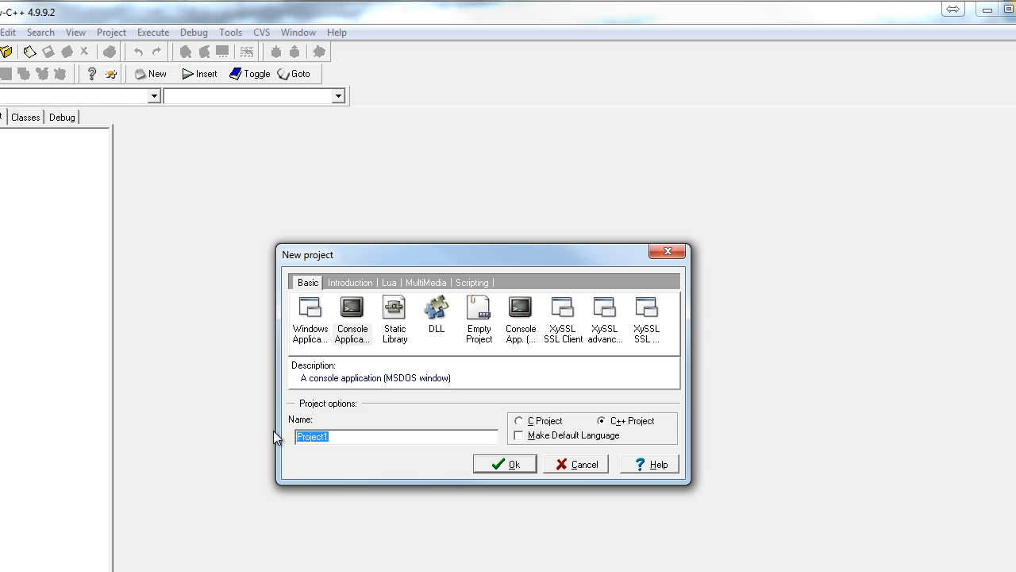
text(MyFirs)
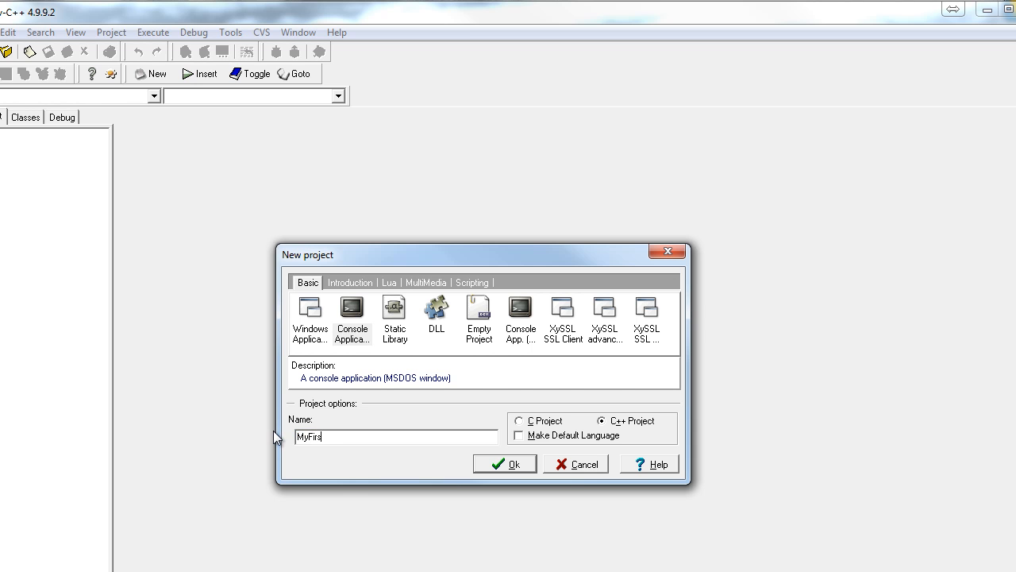
text(tProject)
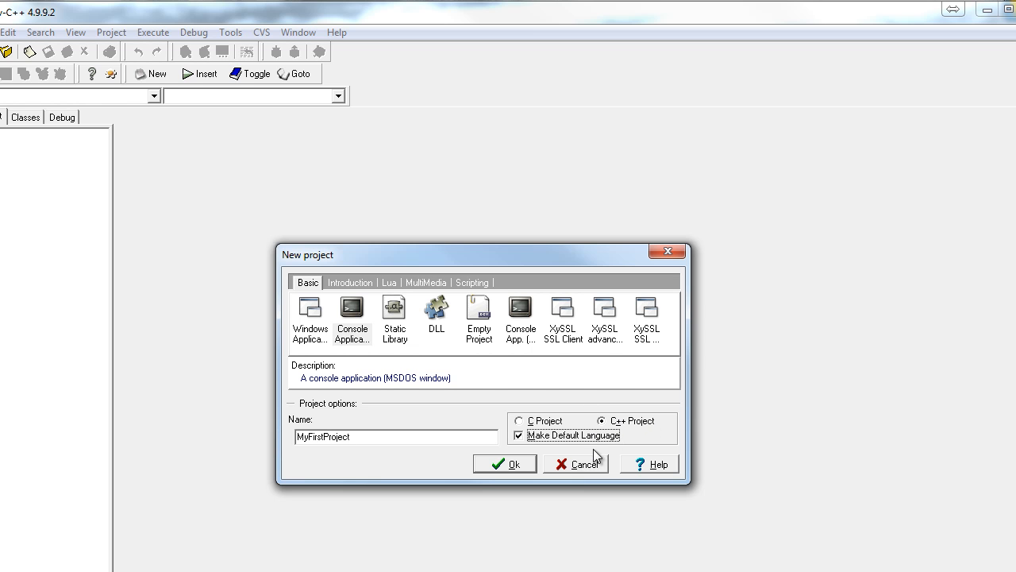
mouse_move(559, 446)
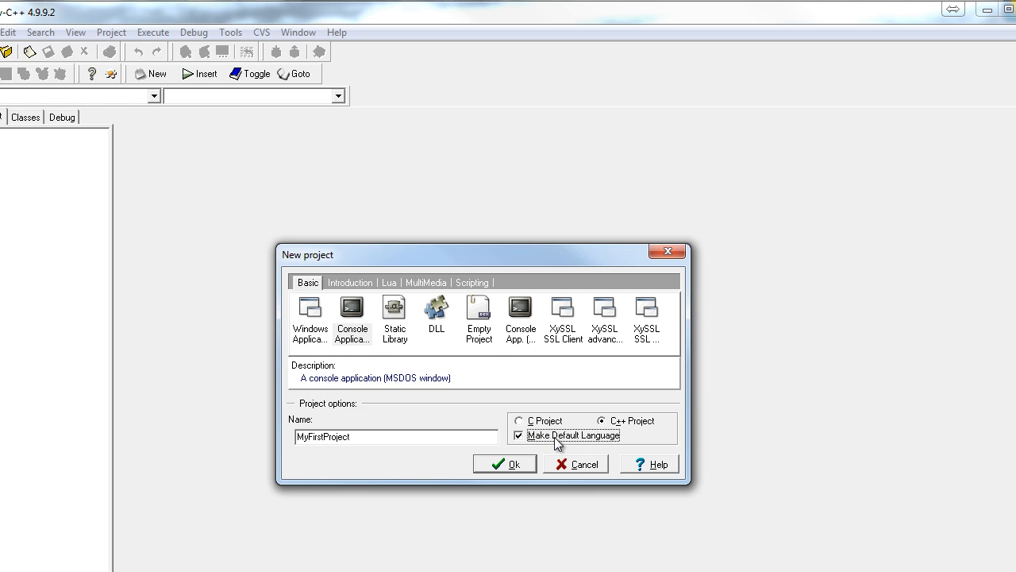
mouse_move(564, 446)
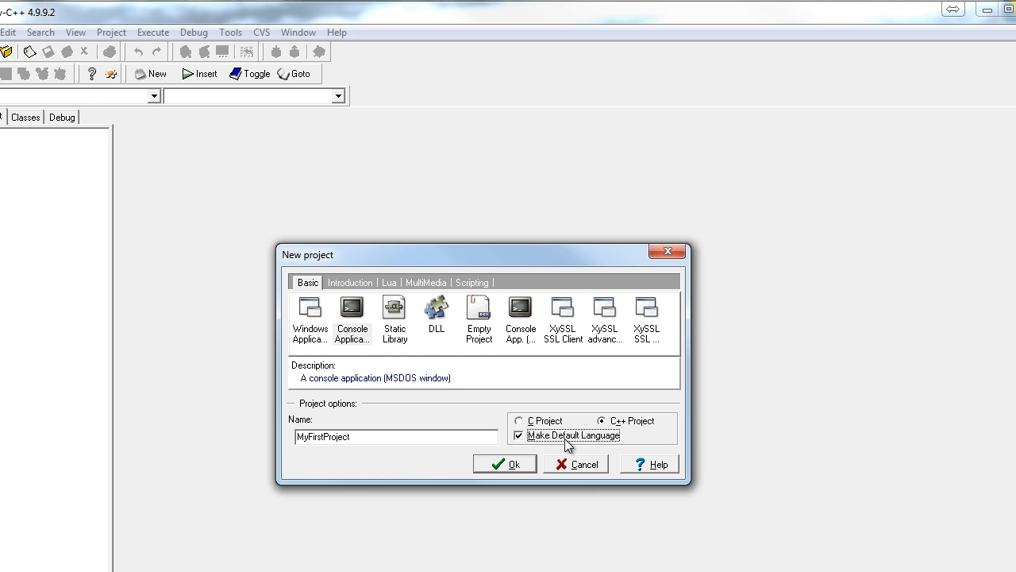
mouse_move(637, 428)
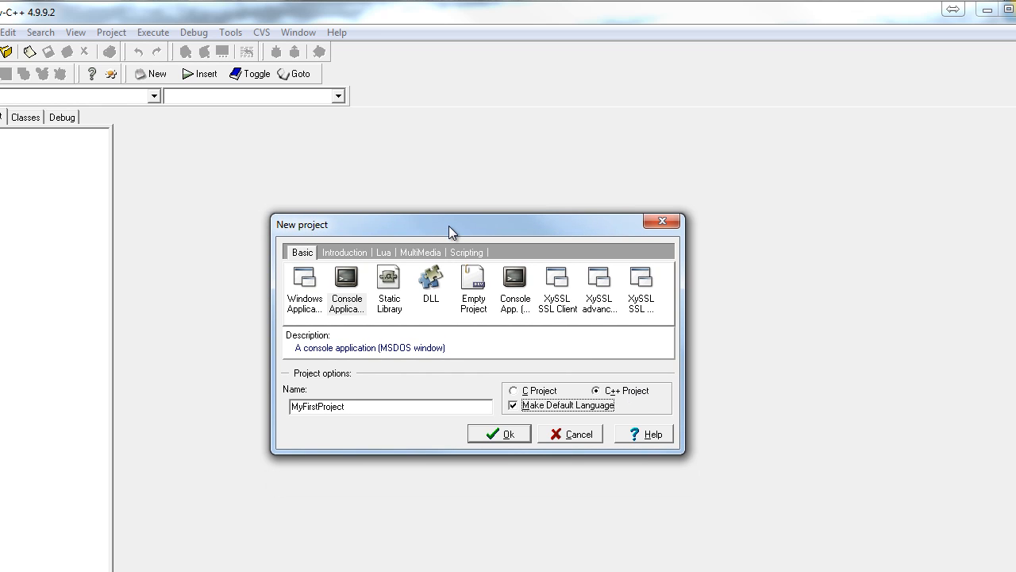
drag(451, 224, 454, 243)
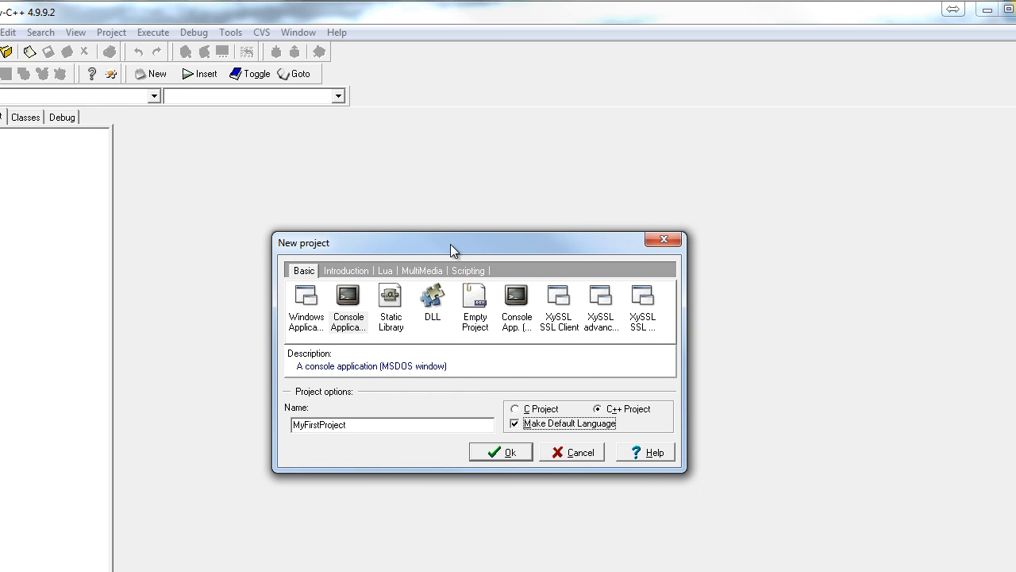
mouse_move(511, 456)
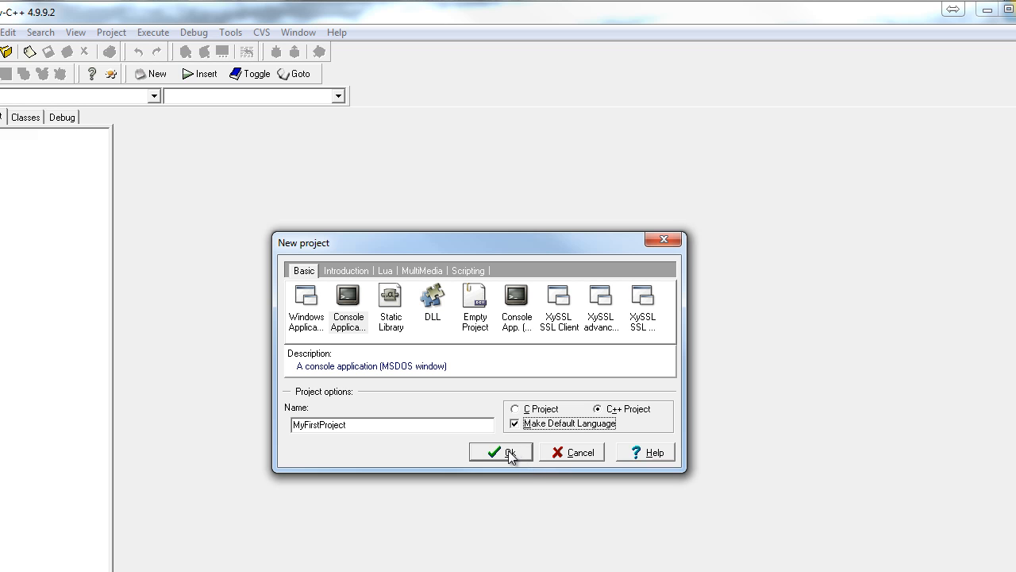
Step: Confirm the new project settings and open the Projects folder for saving
click(502, 451)
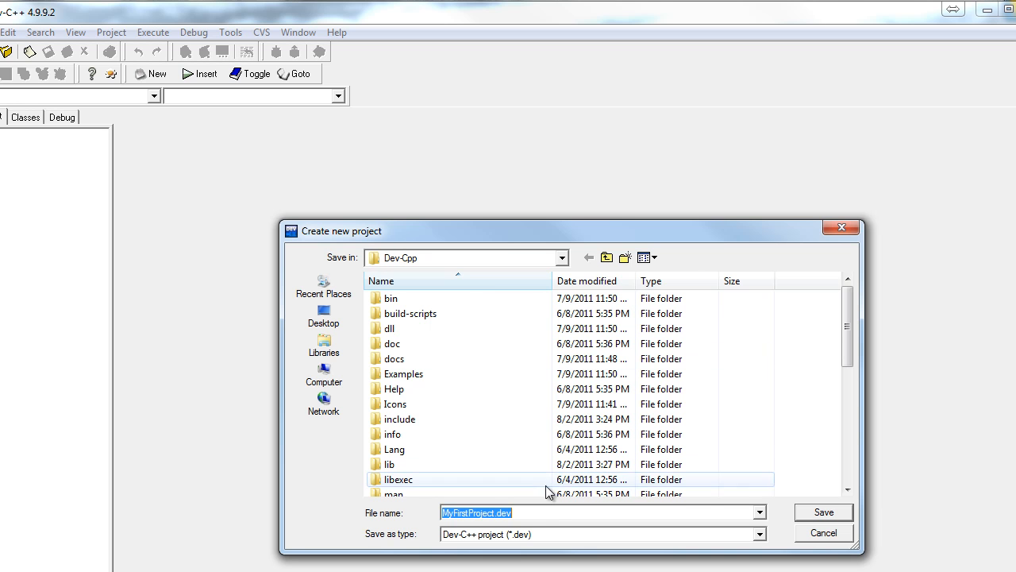
scroll(down, 3)
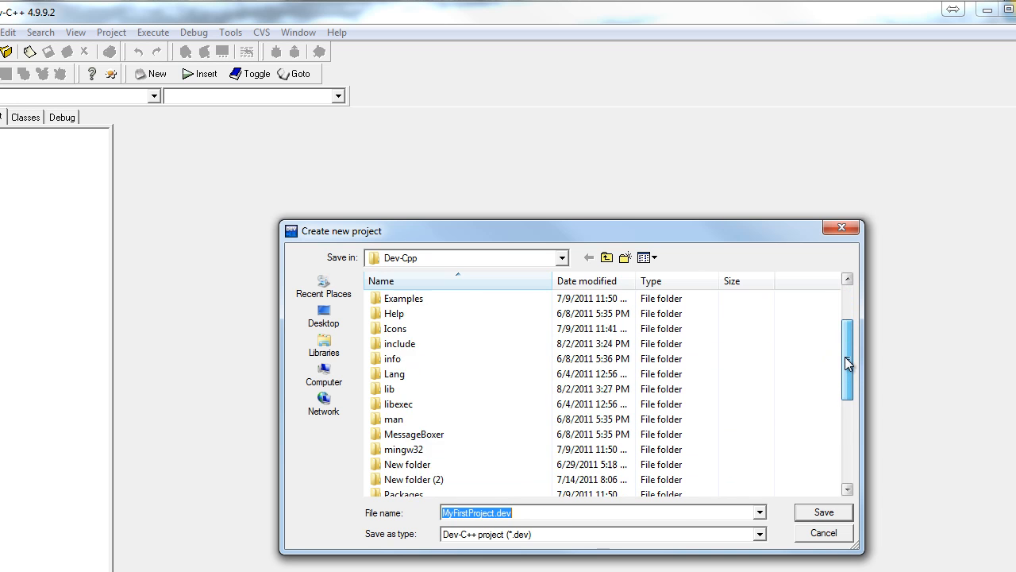
scroll(down, 3)
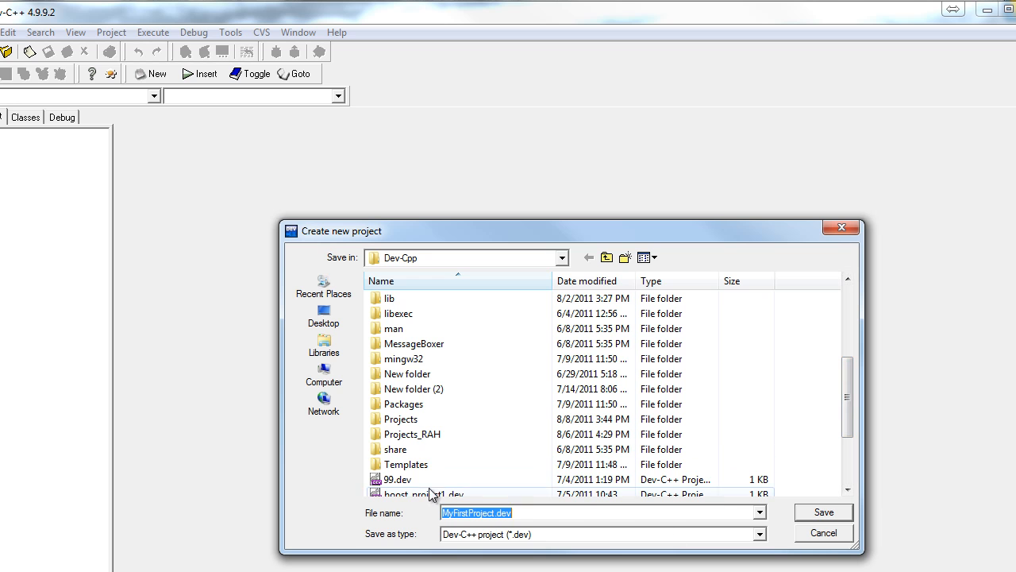
click(401, 418)
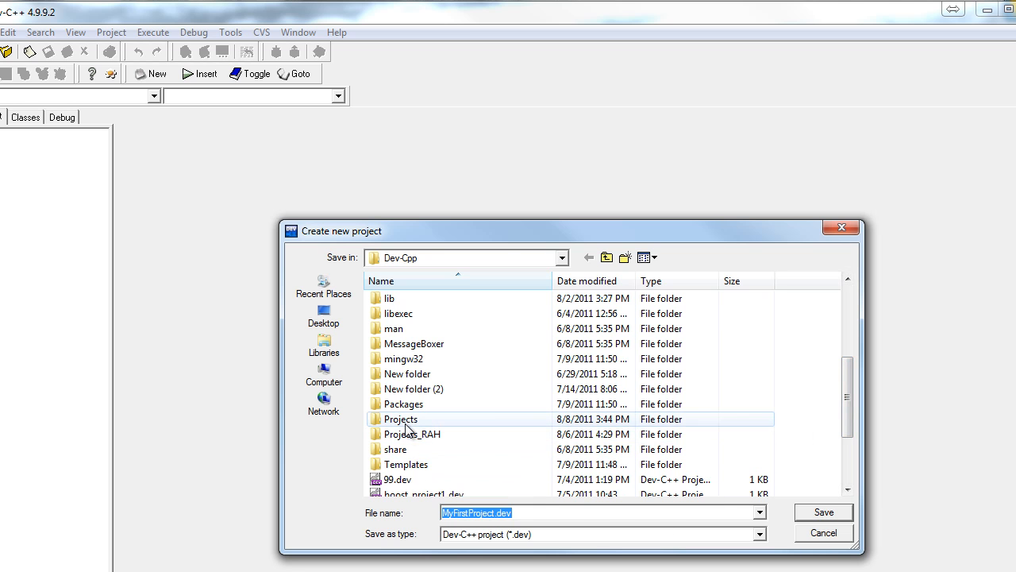
double_click(401, 419)
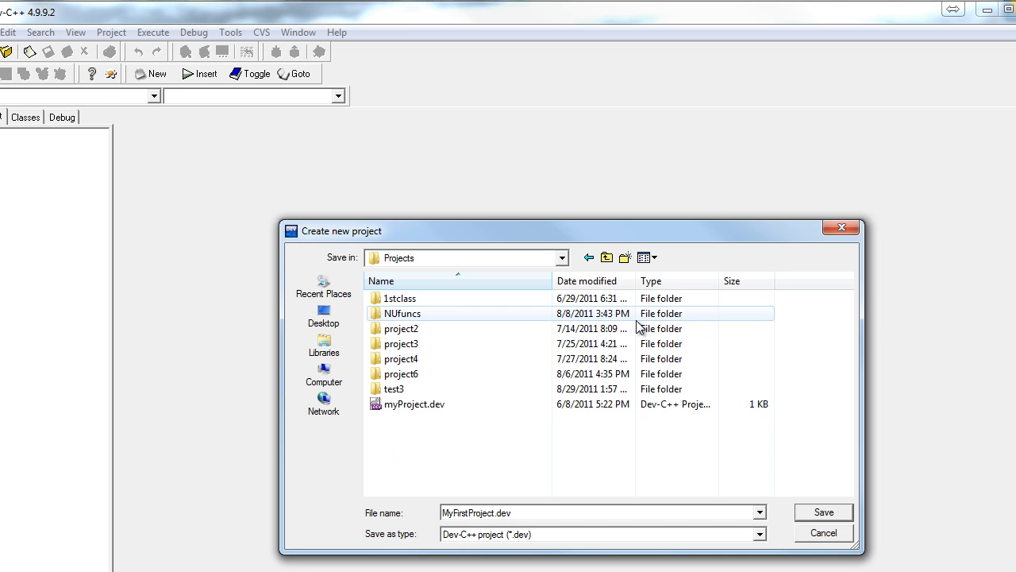
mouse_move(626, 256)
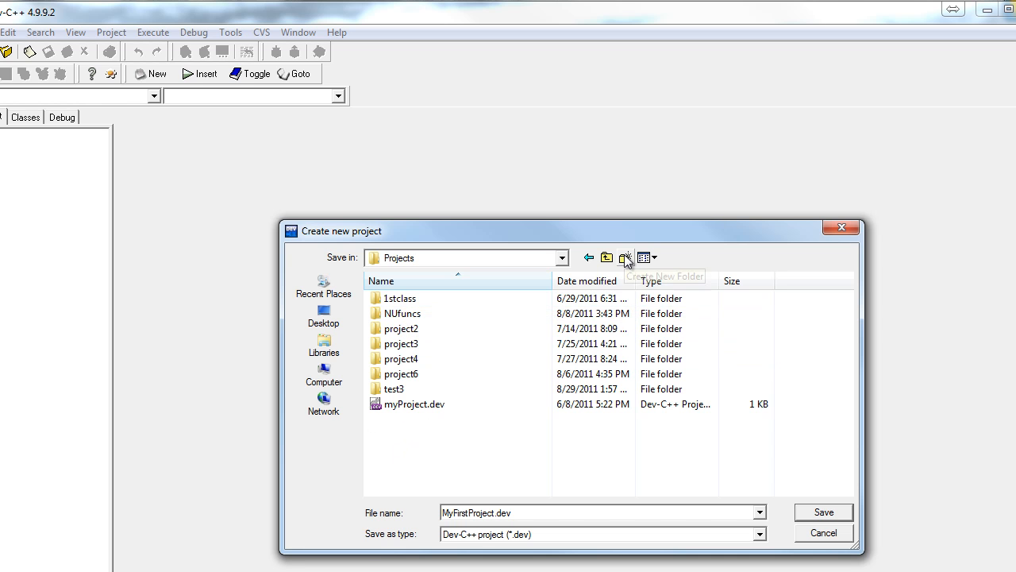
Step: Create a myFirstproject folder inside Projects and open it
click(626, 257)
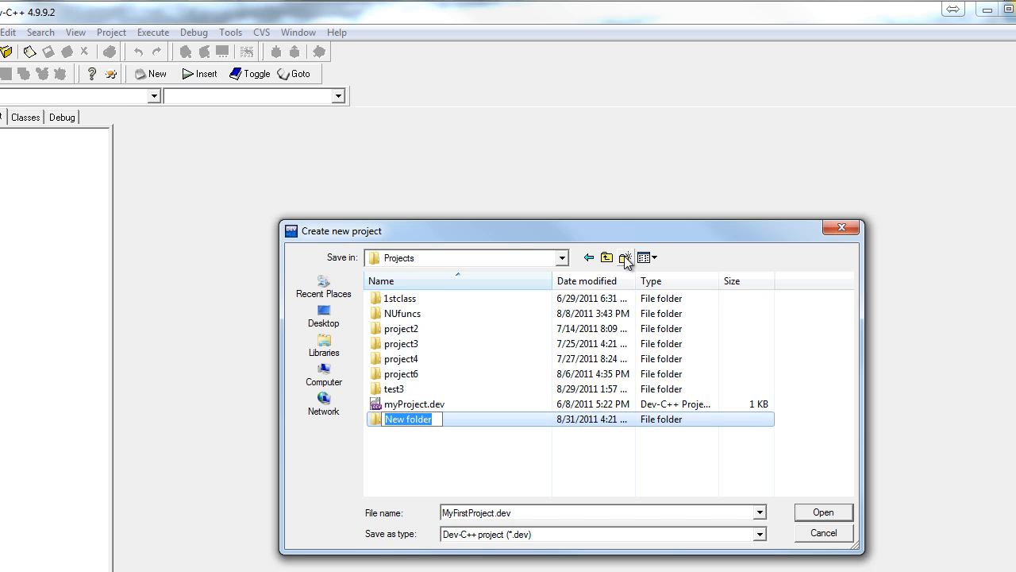
text(myFirstproject)
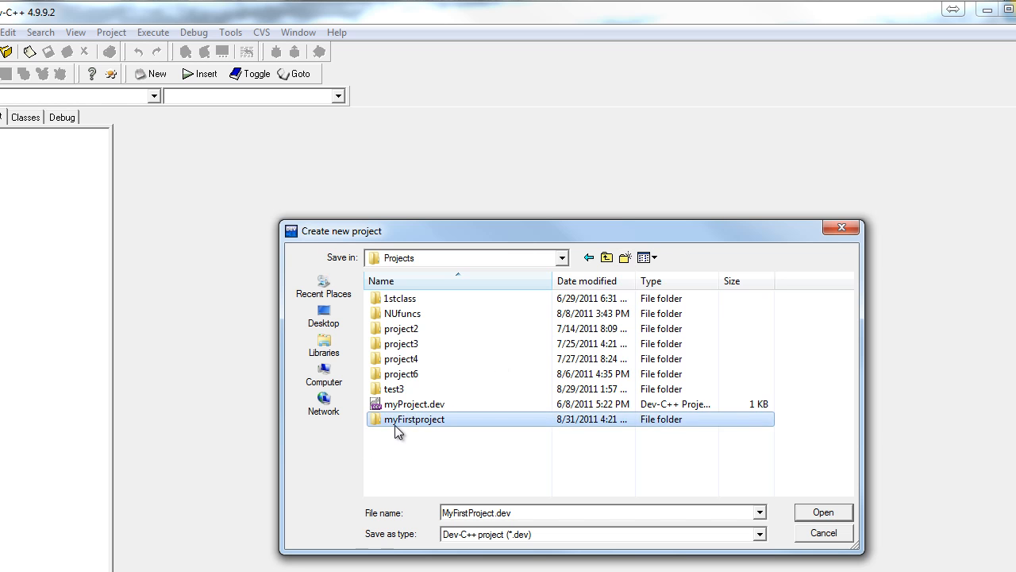
double_click(413, 419)
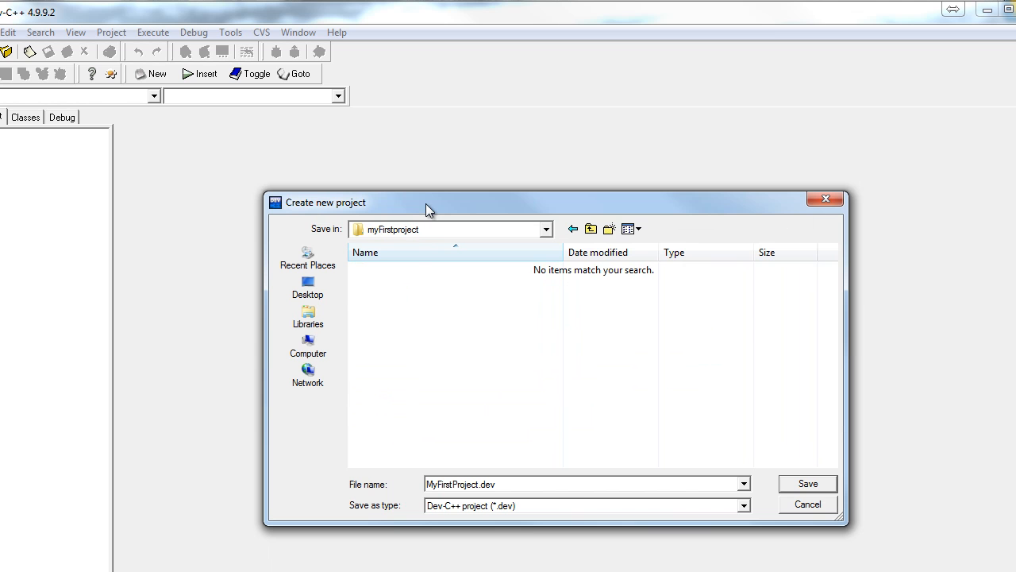
mouse_move(482, 372)
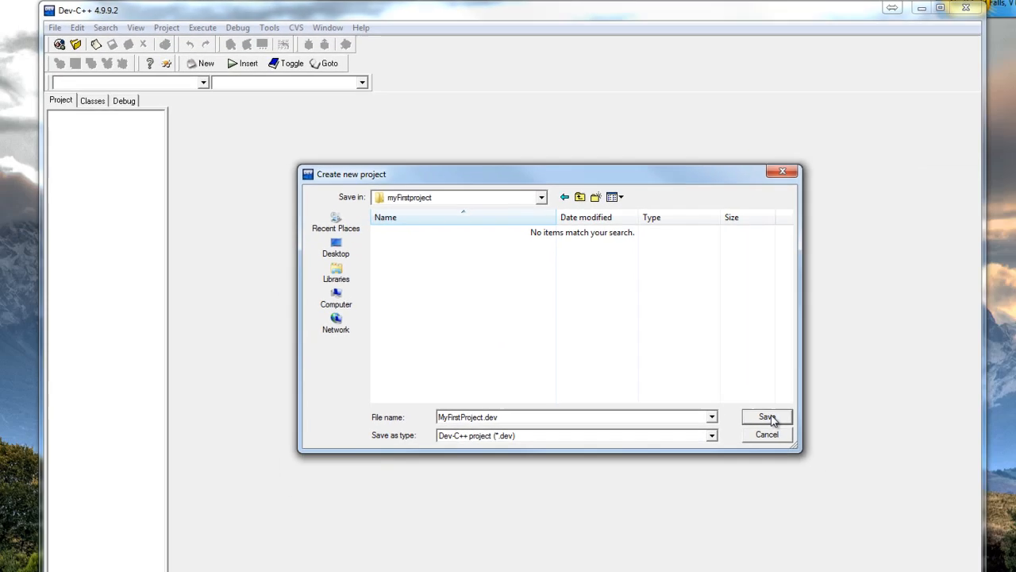
Step: Save MyFirstProject in myFirstproject and reposition the Dev-C++ window
click(766, 417)
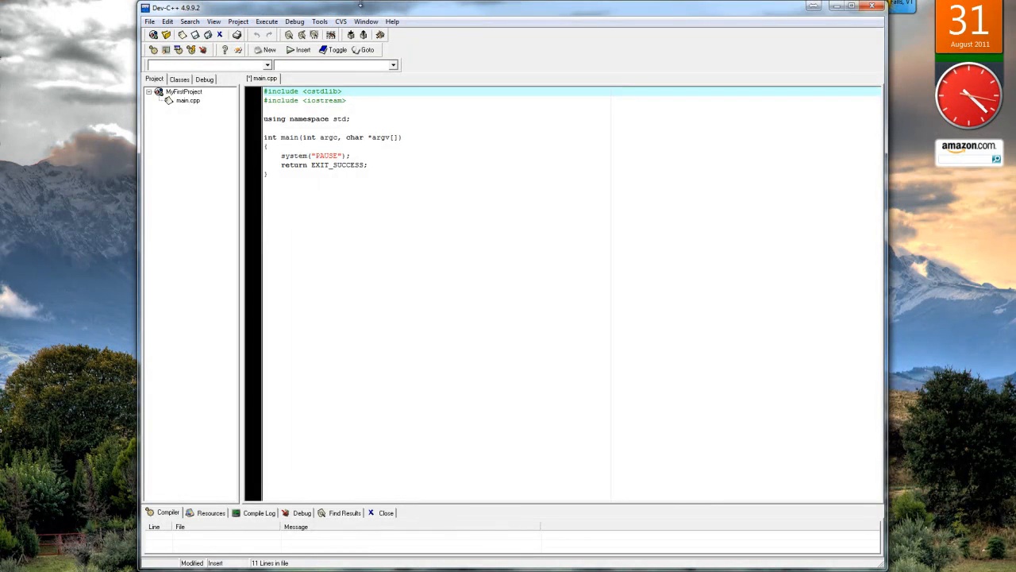
drag(358, 8, 367, 46)
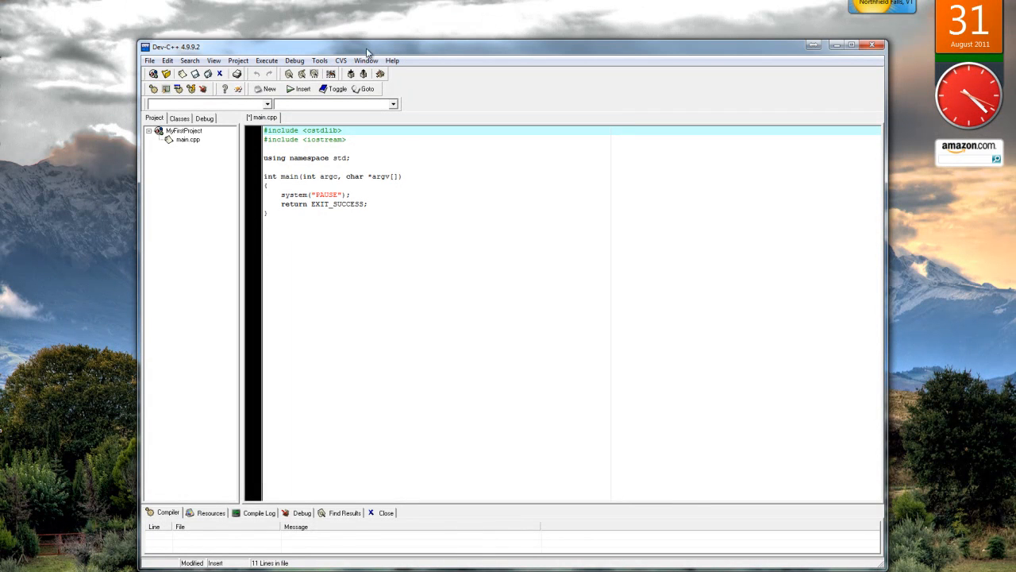
mouse_move(447, 158)
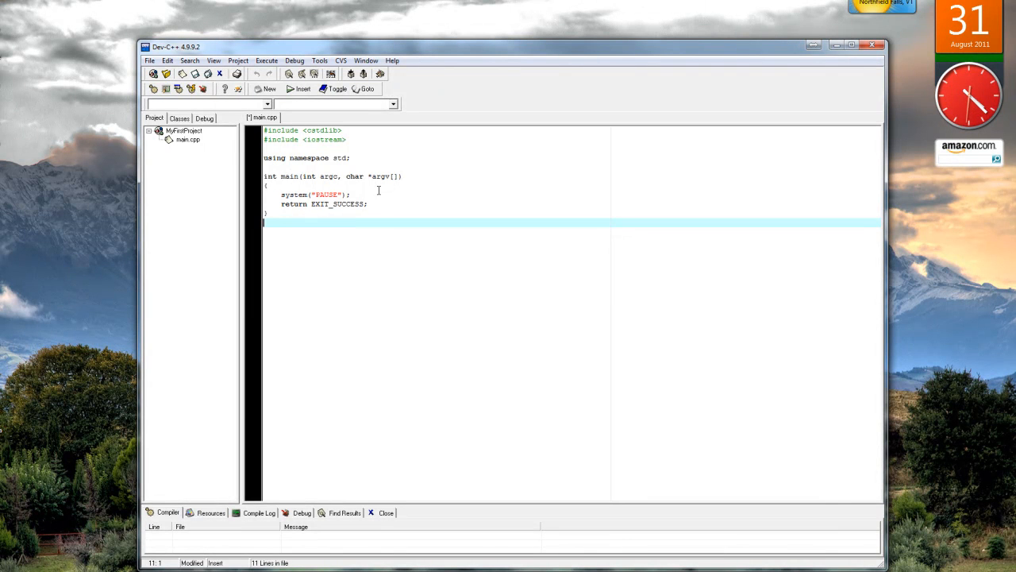
mouse_move(412, 285)
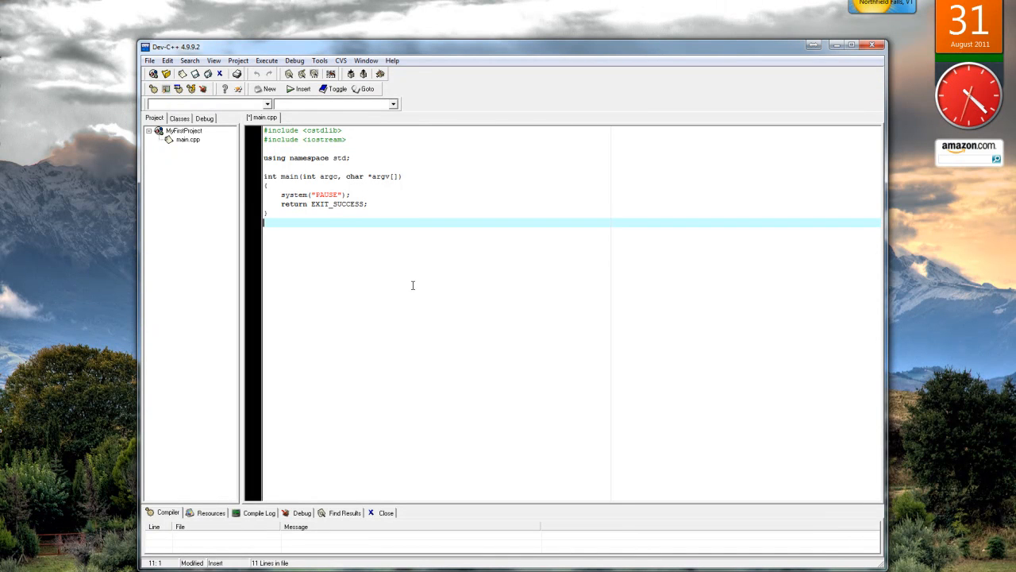
Step: Place the cursor inside main's body above the pause statement
click(421, 184)
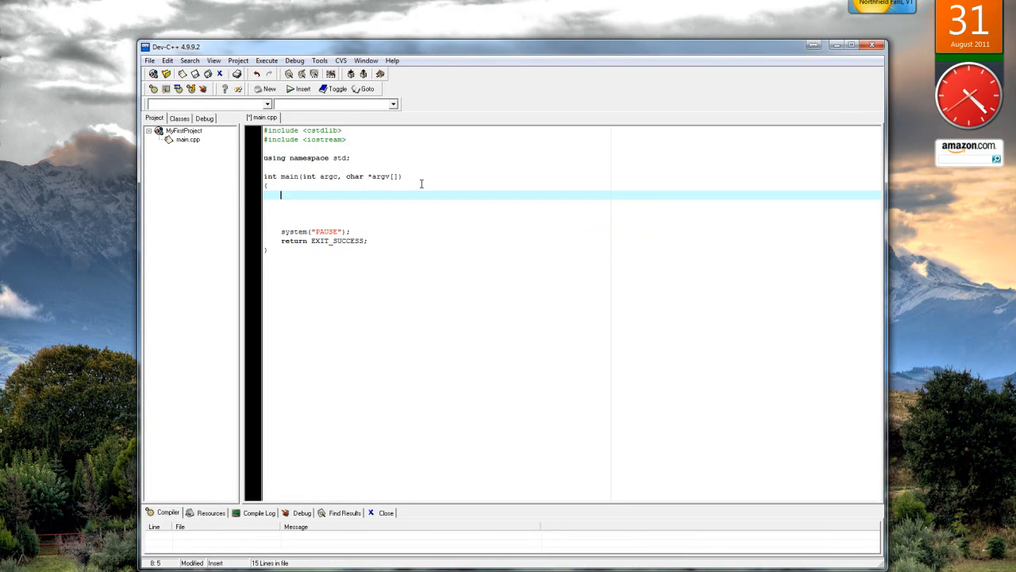
Step: Type int age; plus cout lines for "Welcome to IS130...\n\n" and "What is your age? "
text(int age)
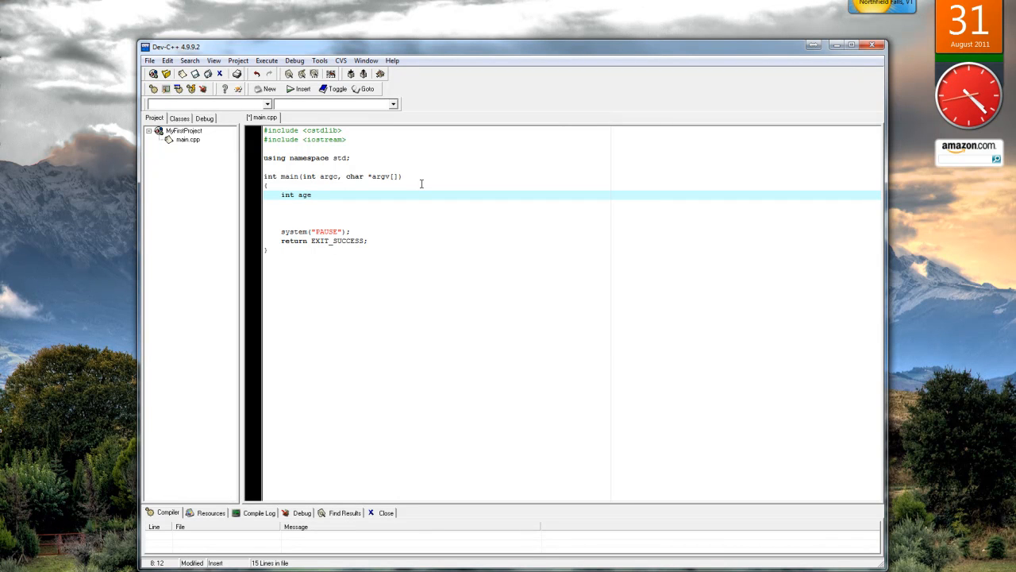
text(;)
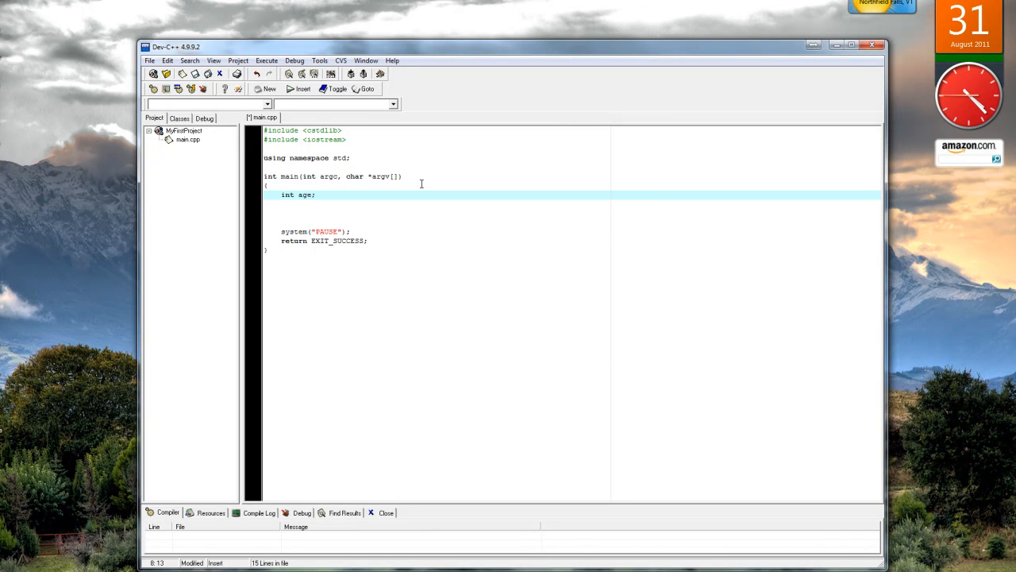
text(cout)
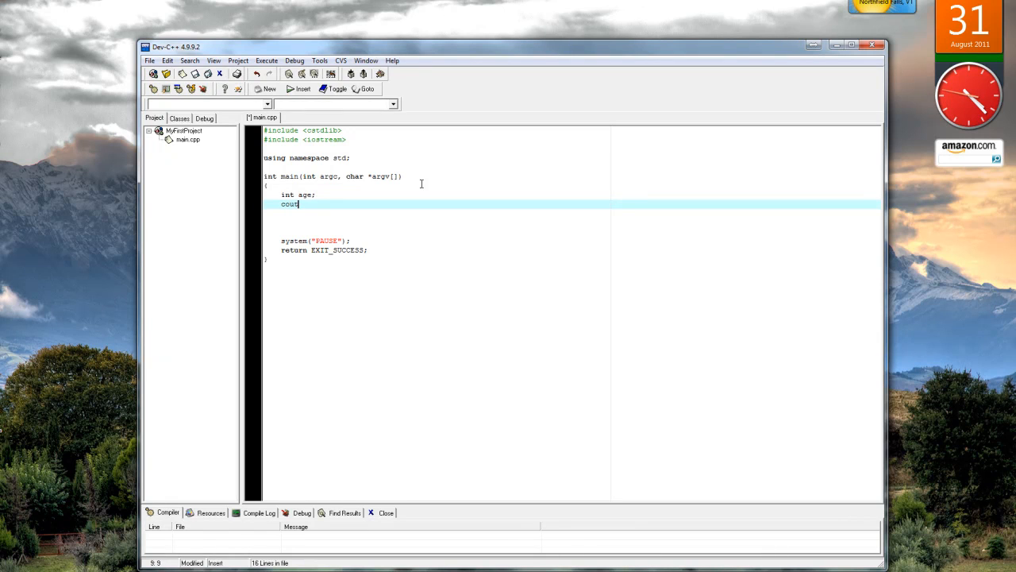
text(<< "E)
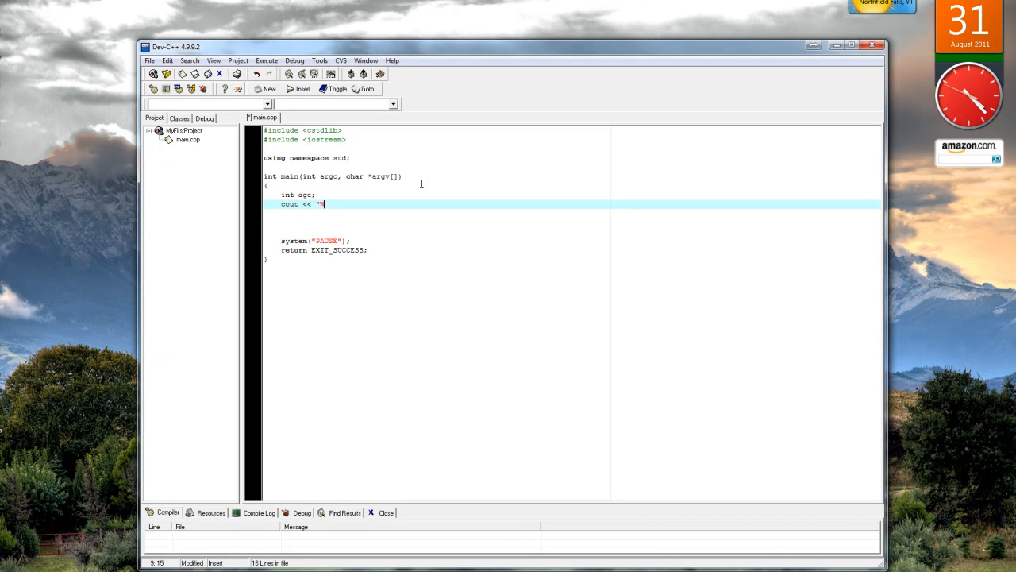
text(Welcome to IS130...)
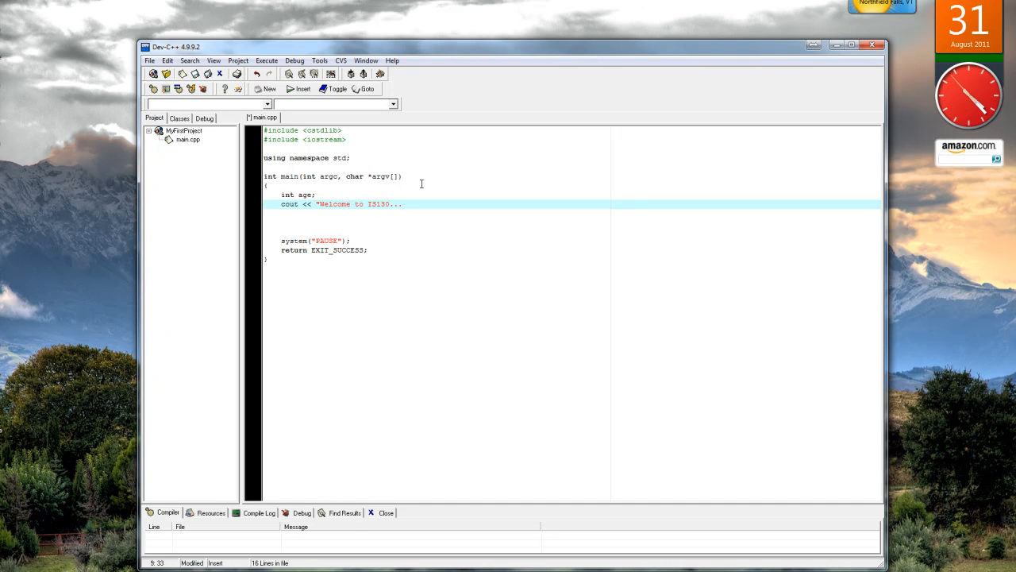
text(\n\n";)
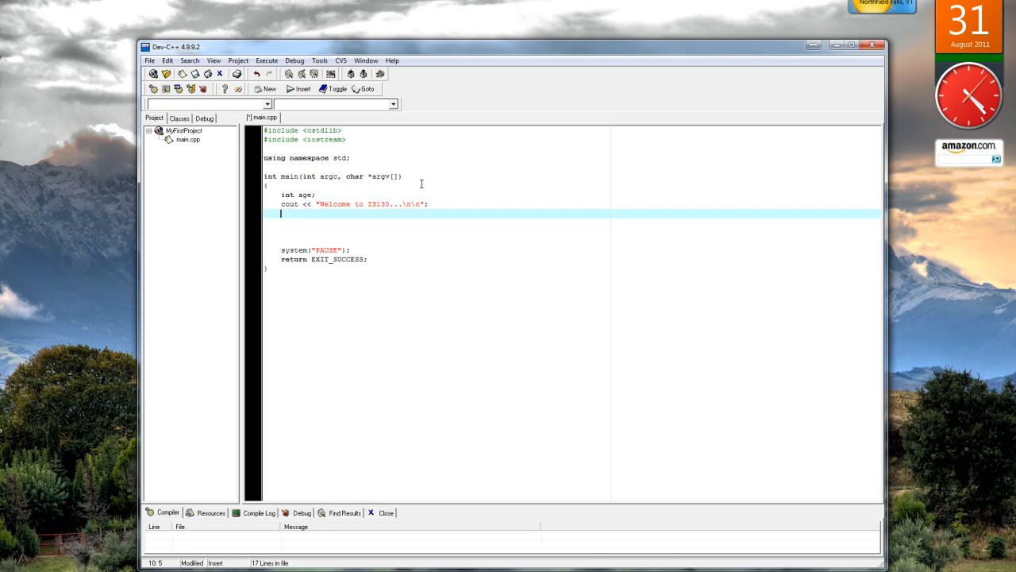
text(cout << "What is your age? ")
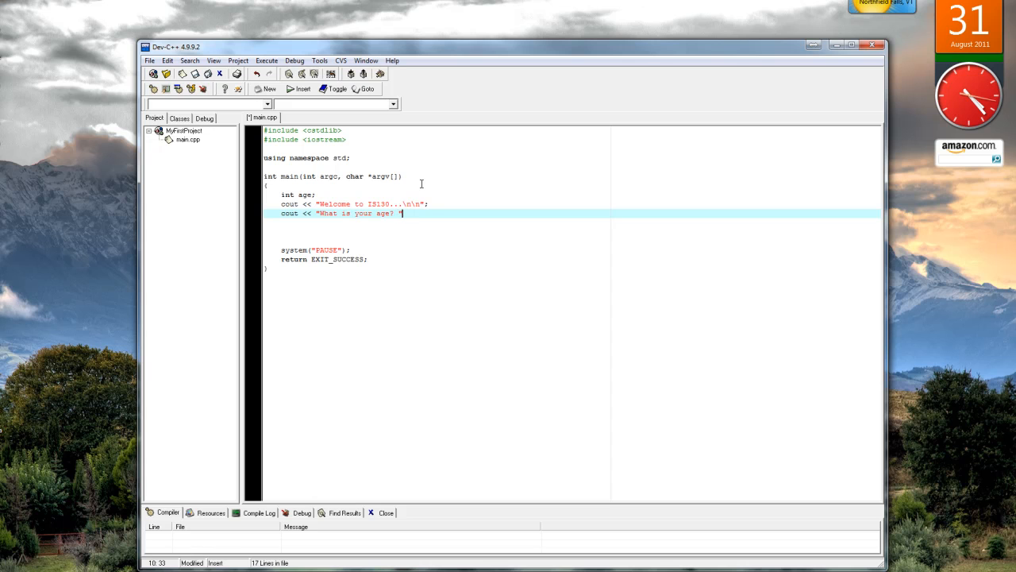
text(;)
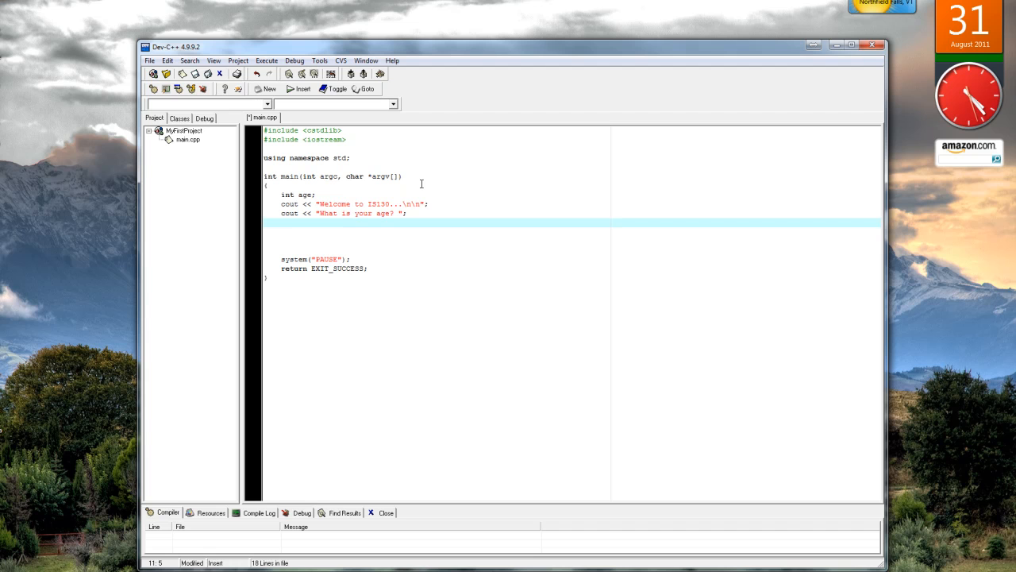
Step: Read the age with cin >> age and start a new line
text(cin)
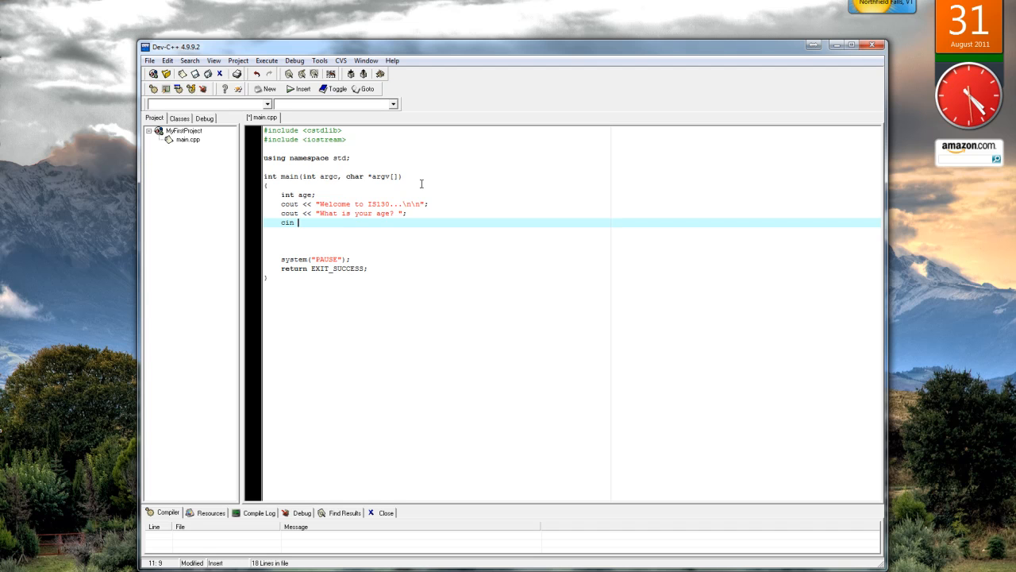
text(>> age)
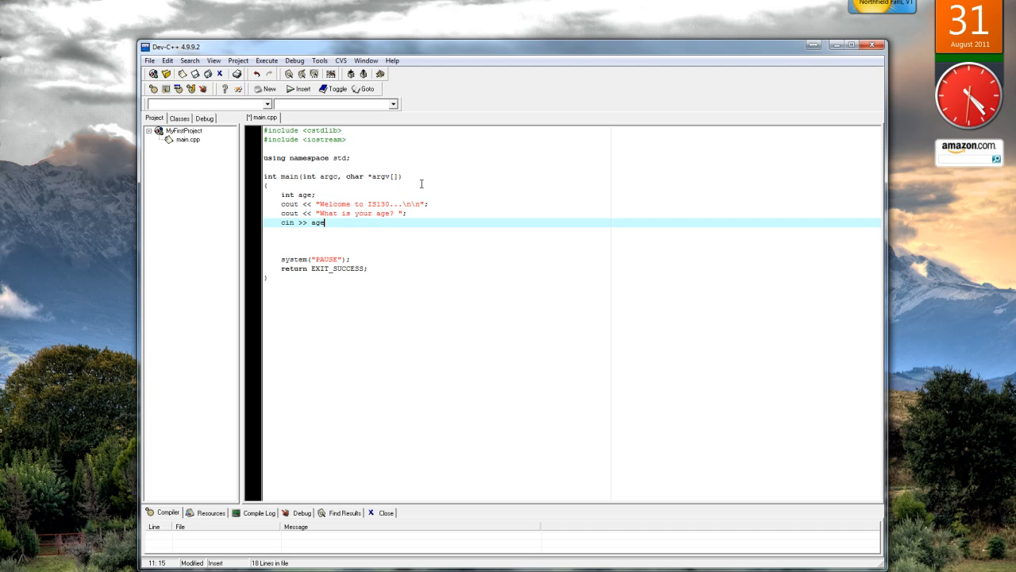
key(Return)
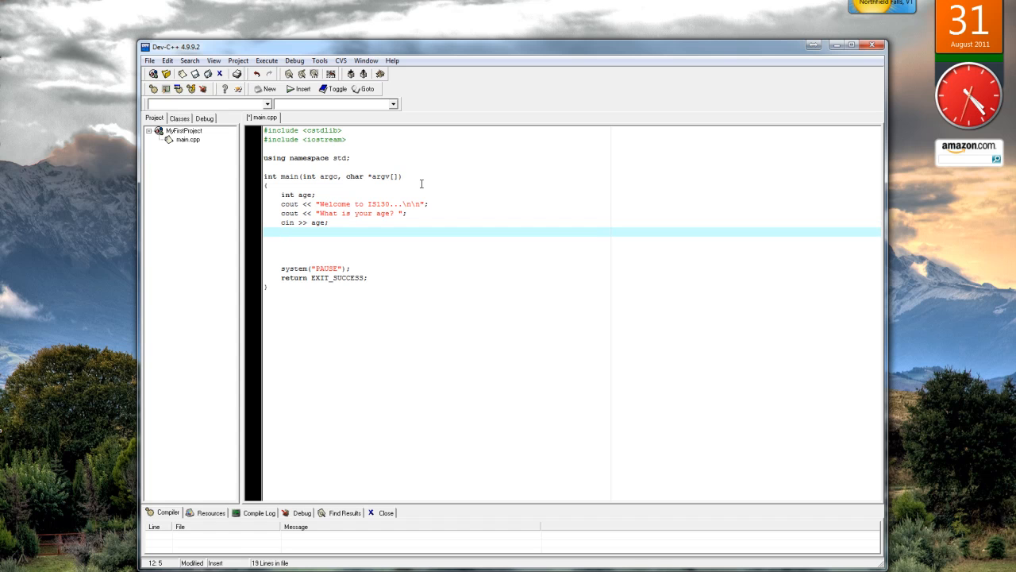
Step: Type cout << "You entered " << age << endl; on the empty line
click(280, 231)
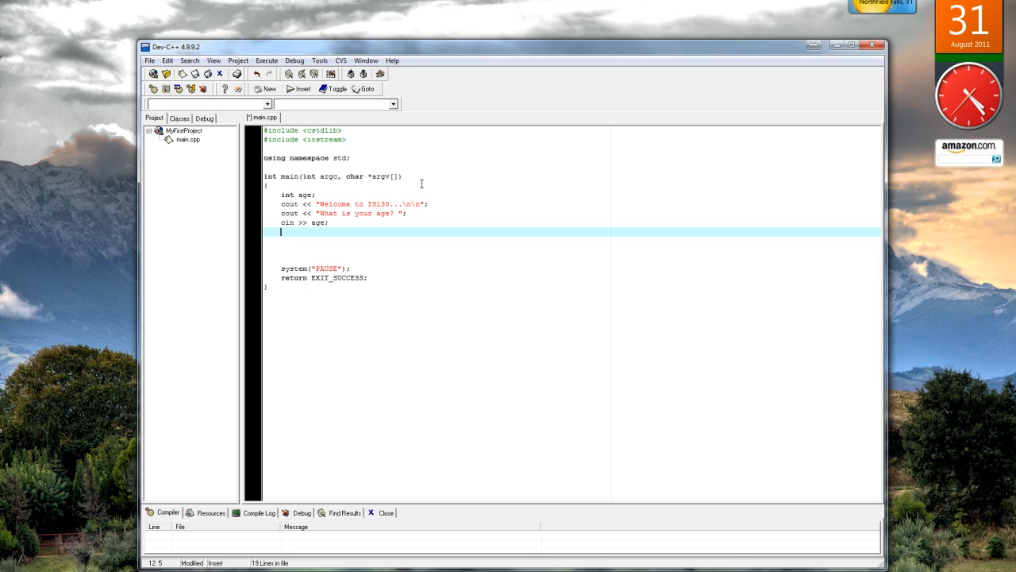
text(cout <<)
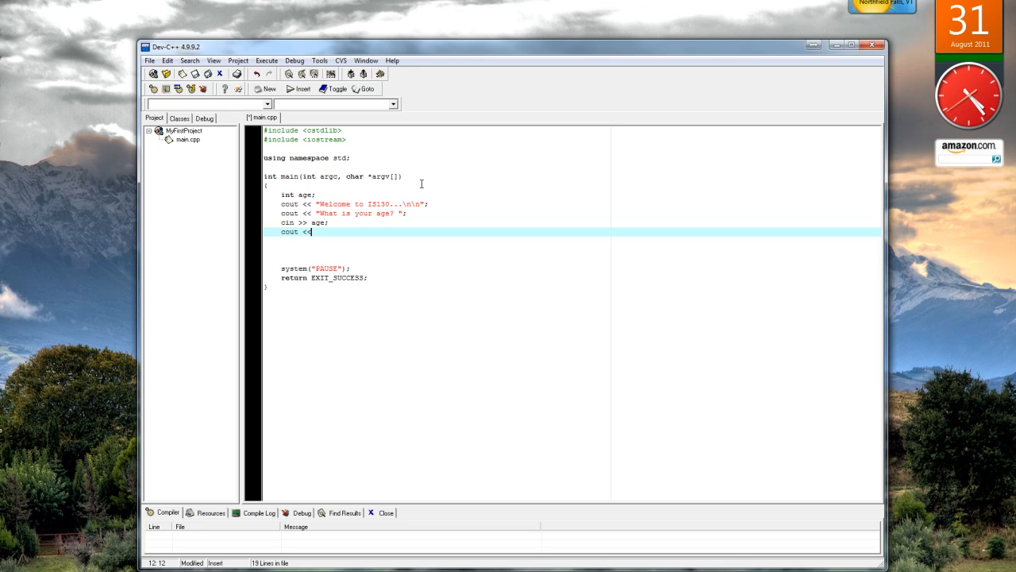
text("You entered " <<)
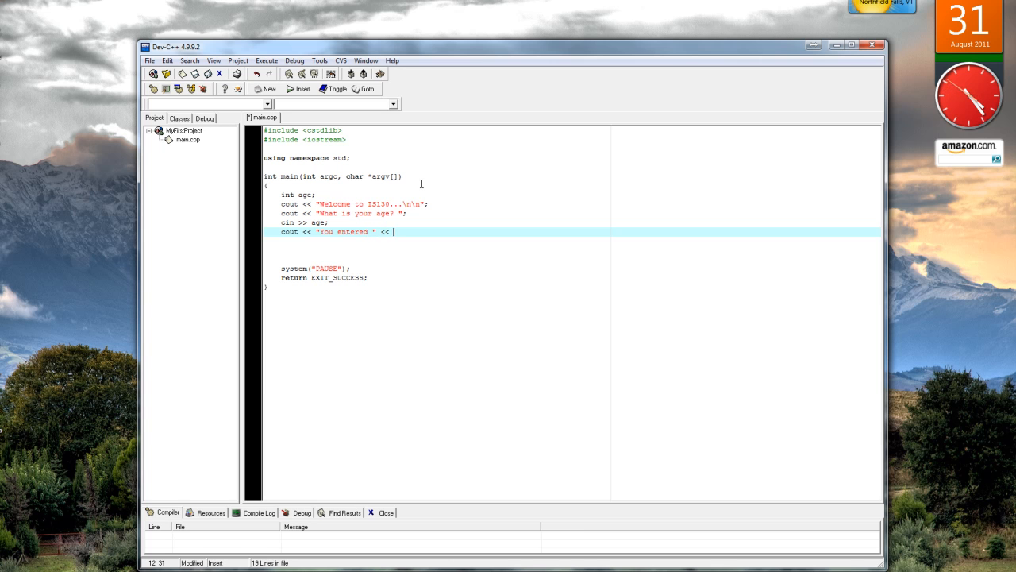
text(age <<)
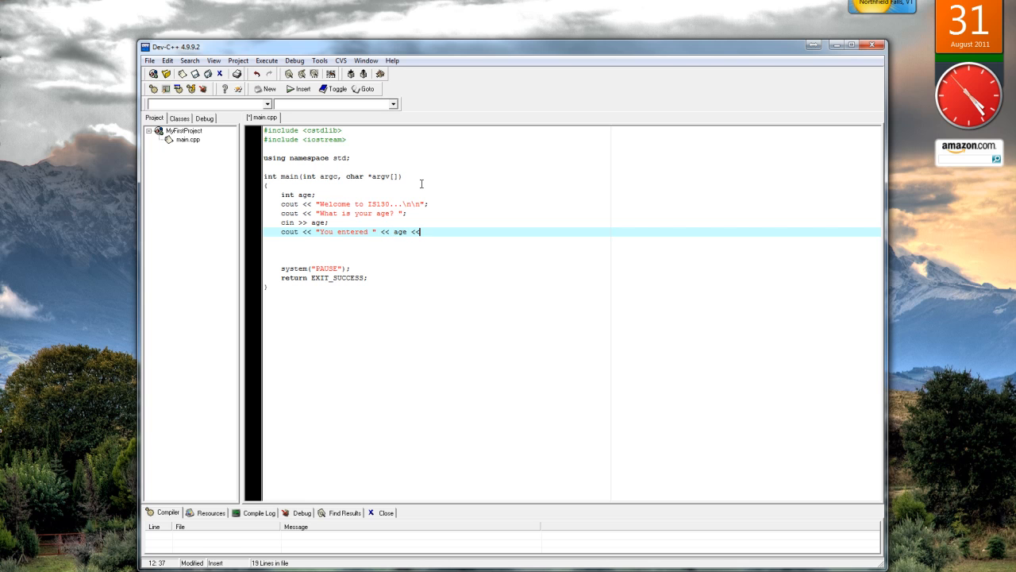
text(en)
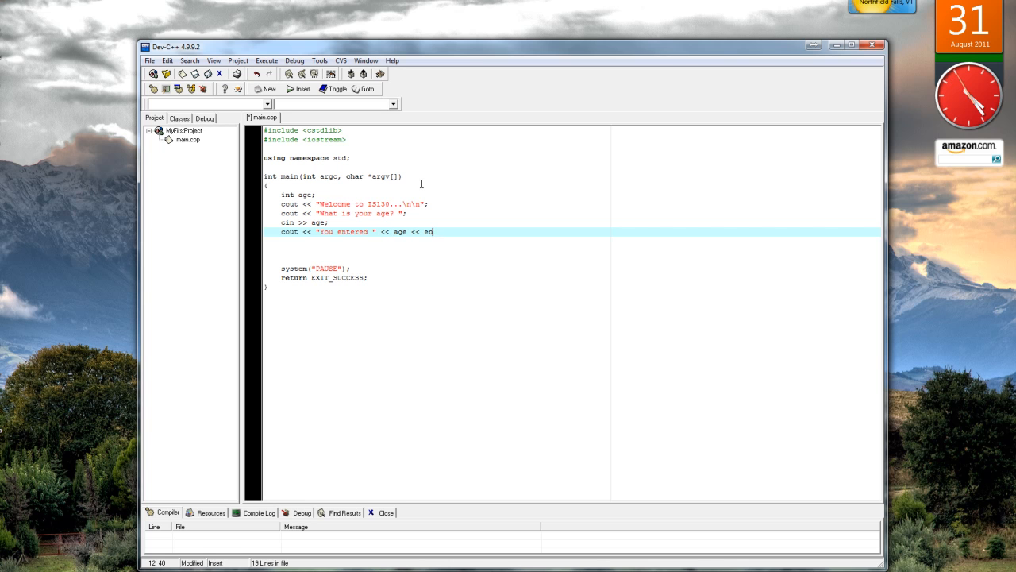
key(Return)
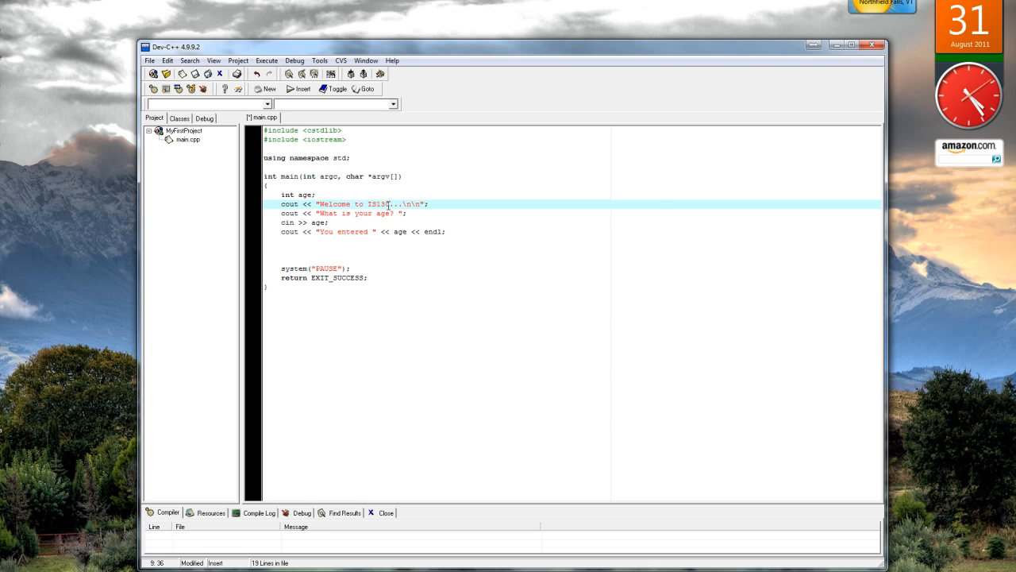
mouse_move(412, 231)
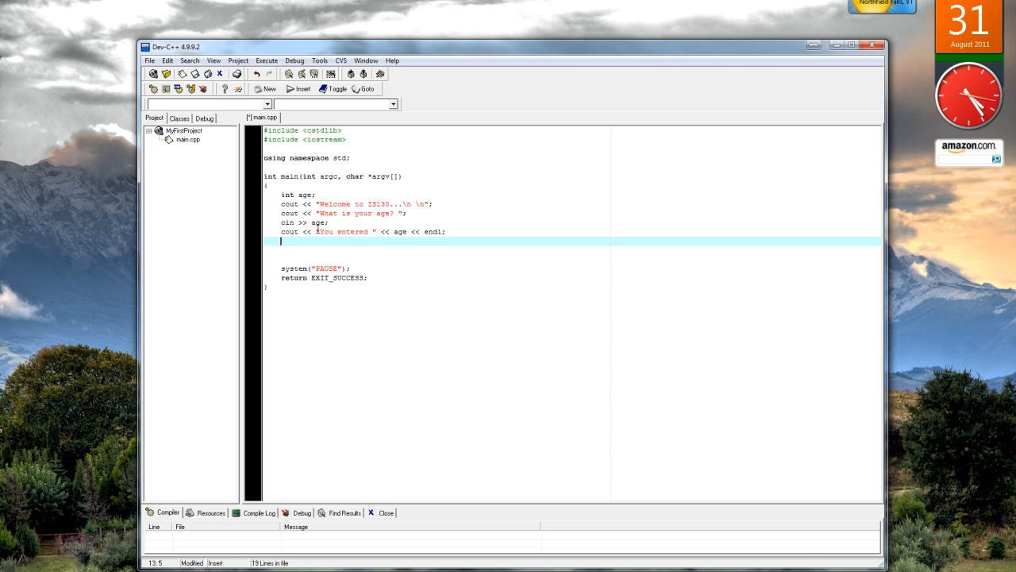
mouse_move(413, 247)
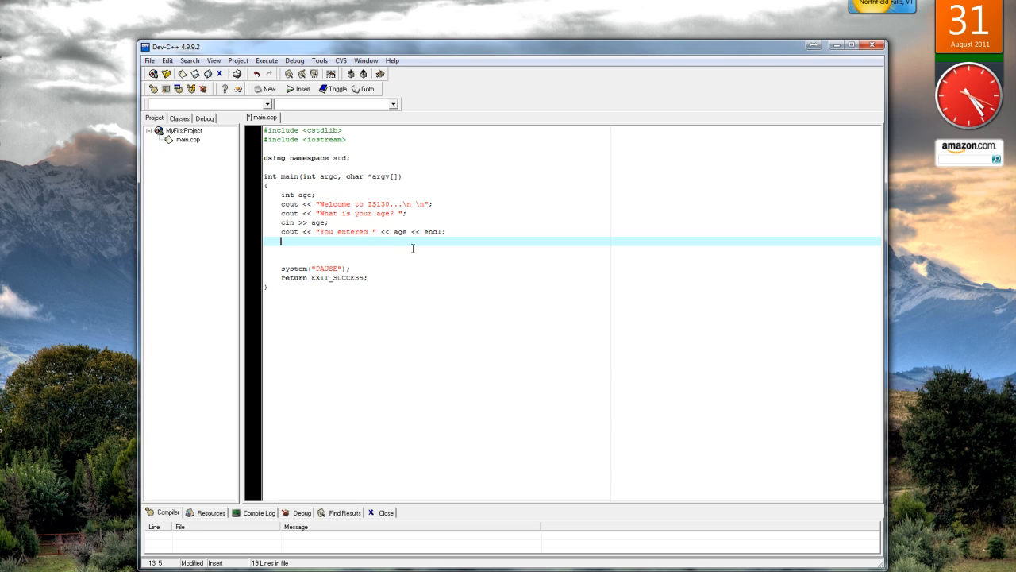
Step: Add << "." after age in the echo line so a period prints
double_click(431, 231)
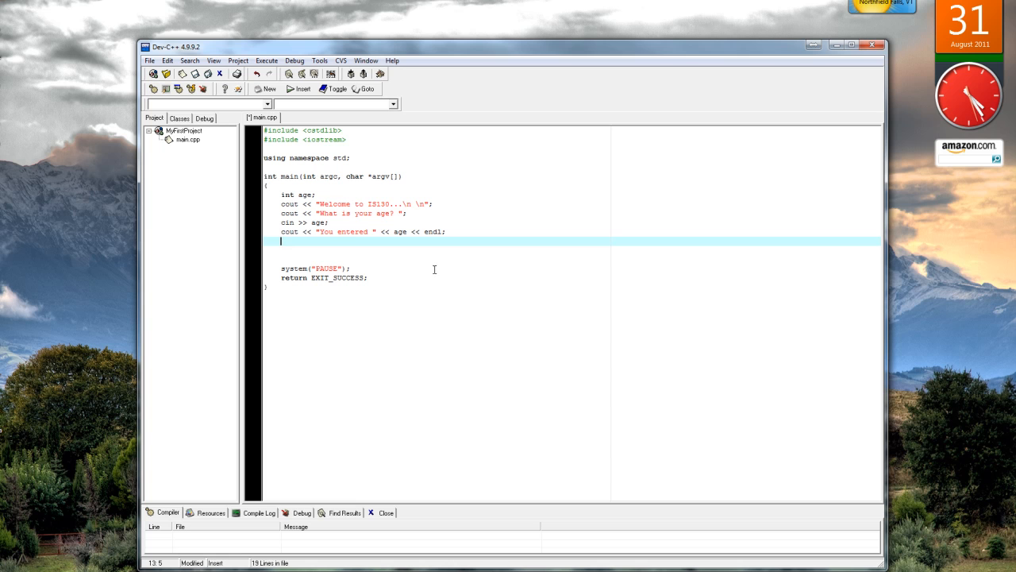
mouse_move(452, 234)
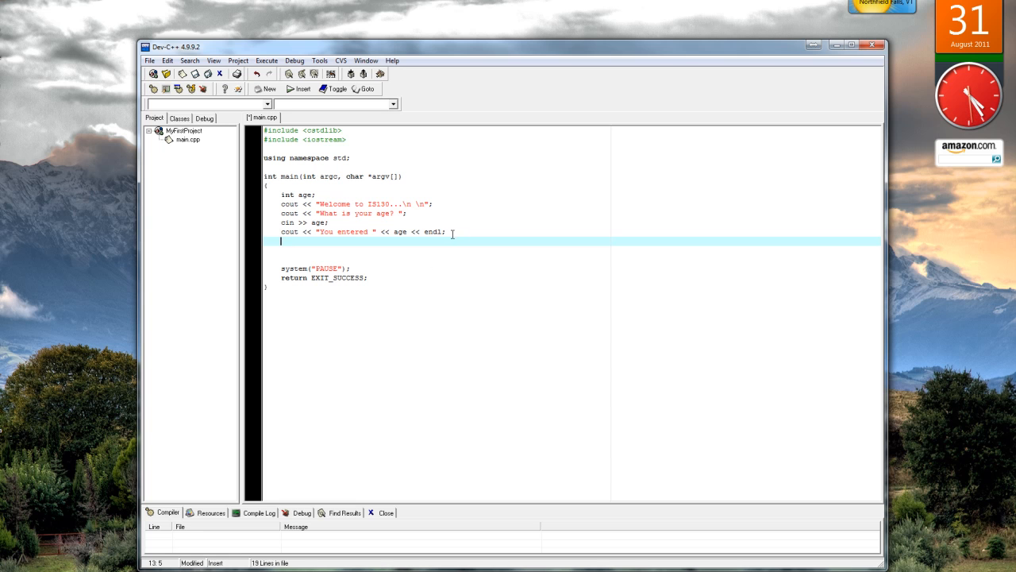
click(446, 231)
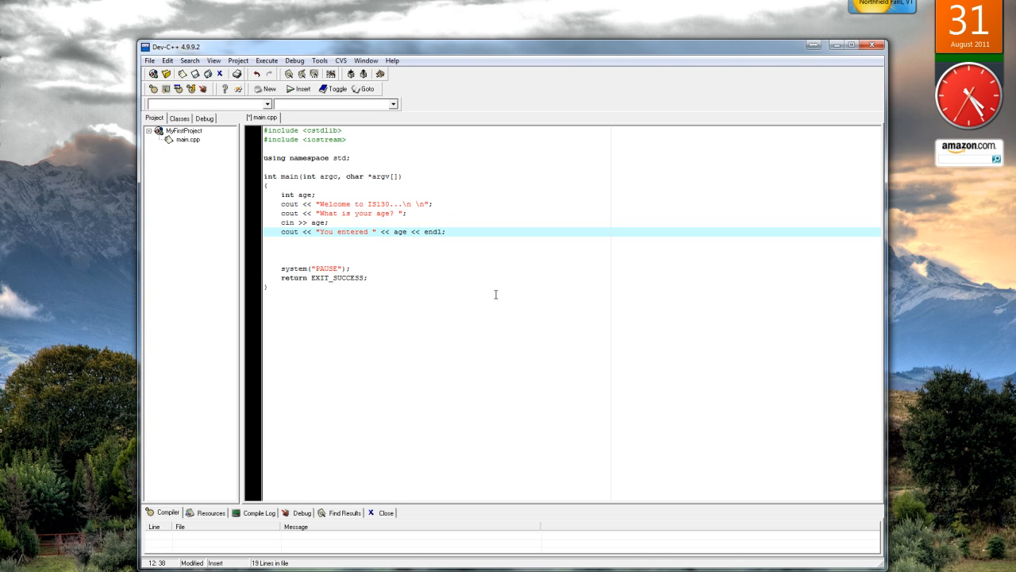
text(".")
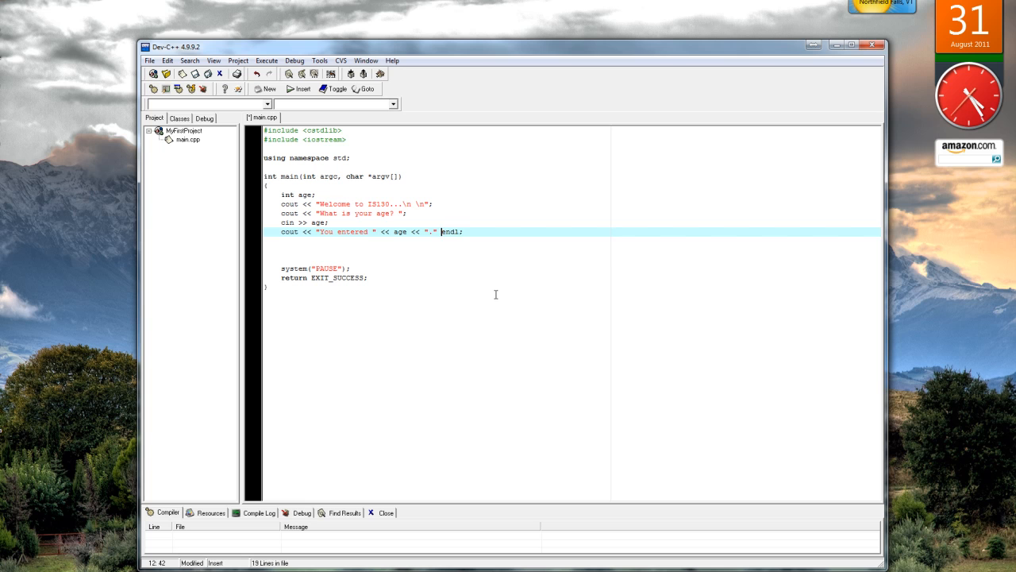
text(<<)
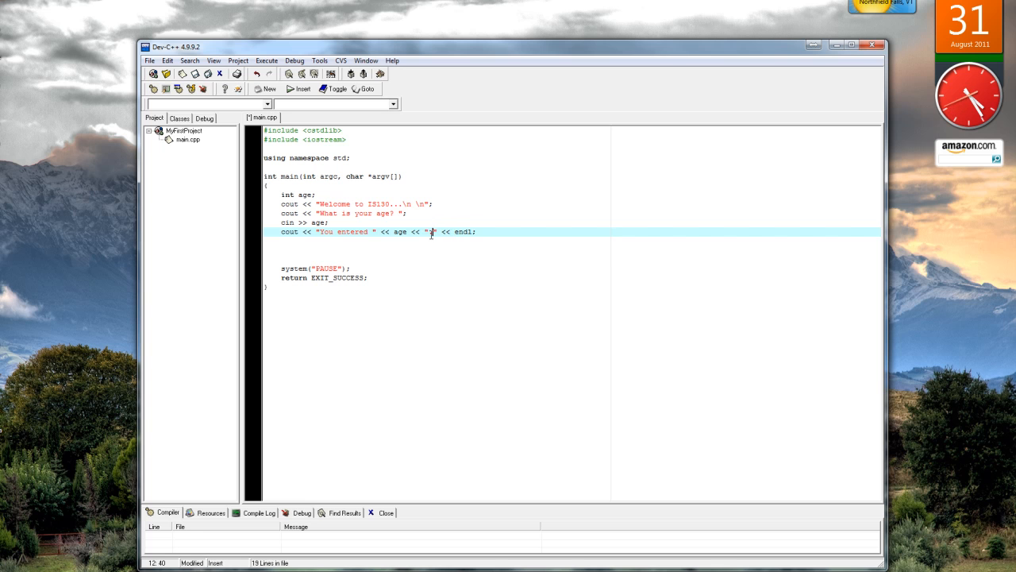
text(.)
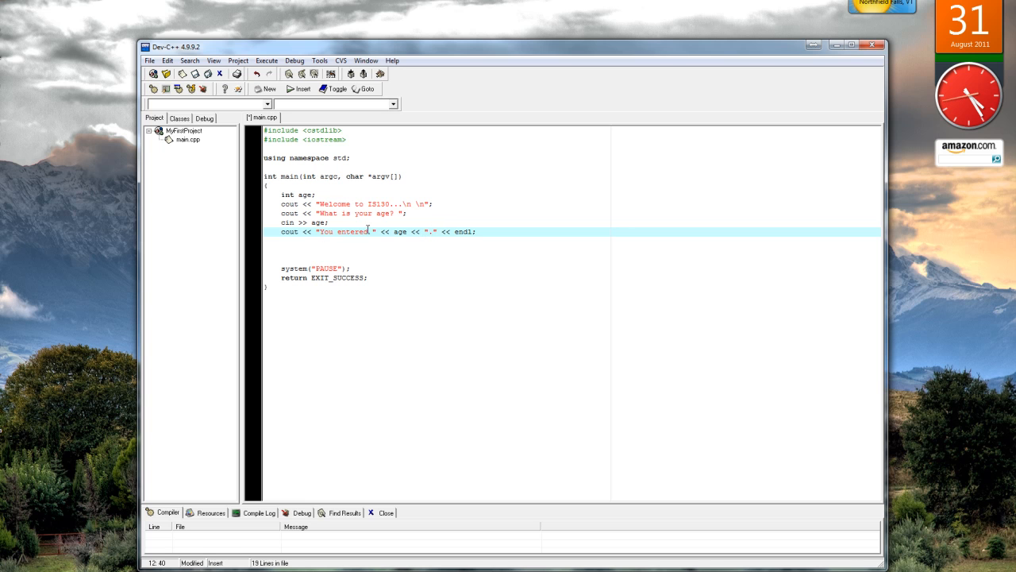
mouse_move(438, 254)
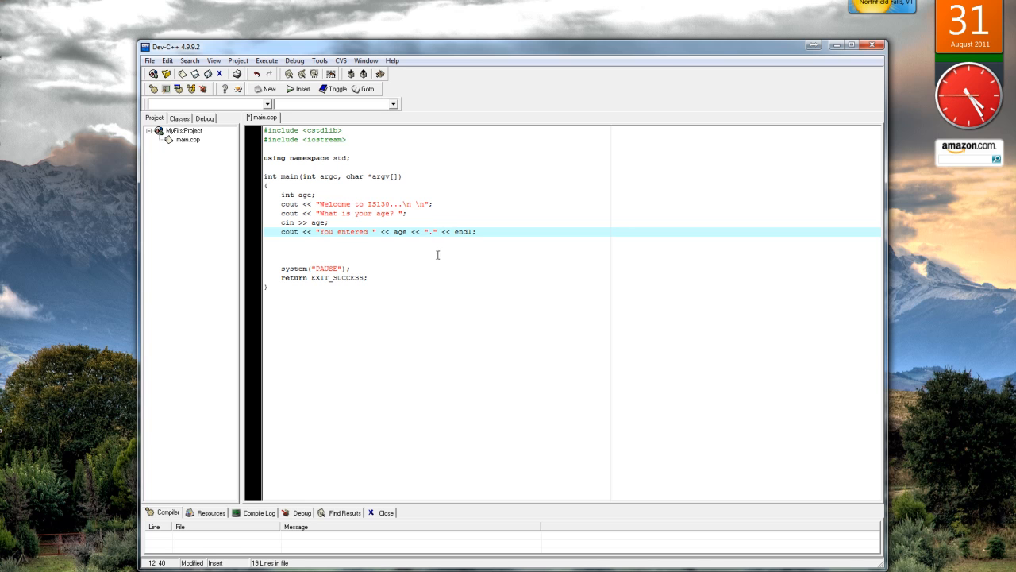
click(436, 257)
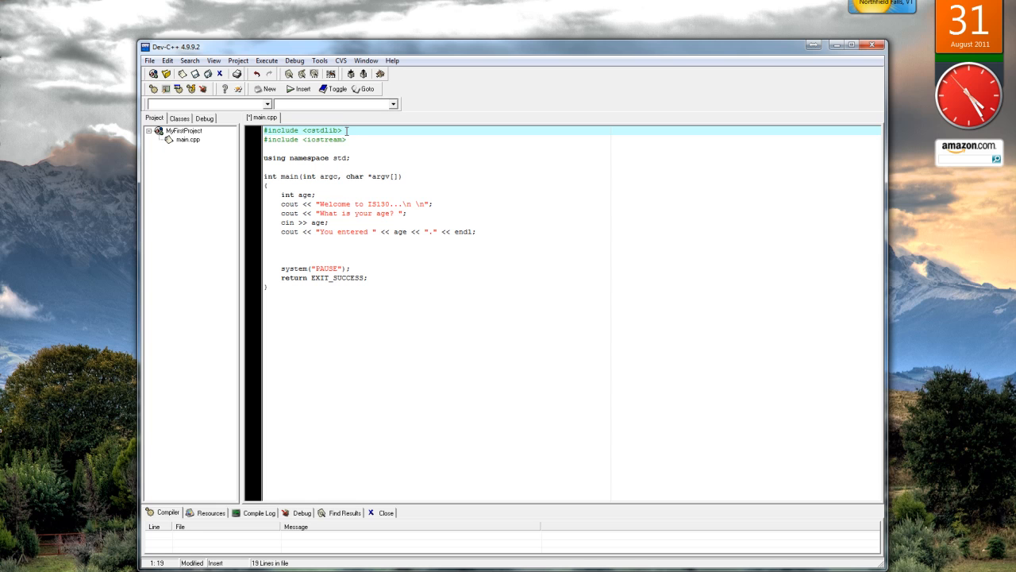
click(288, 130)
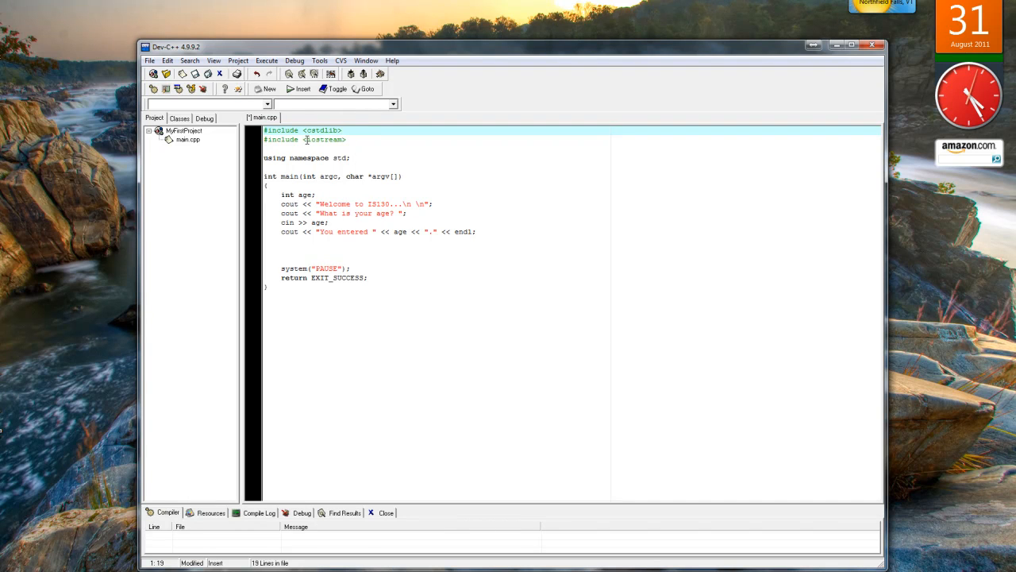
click(361, 149)
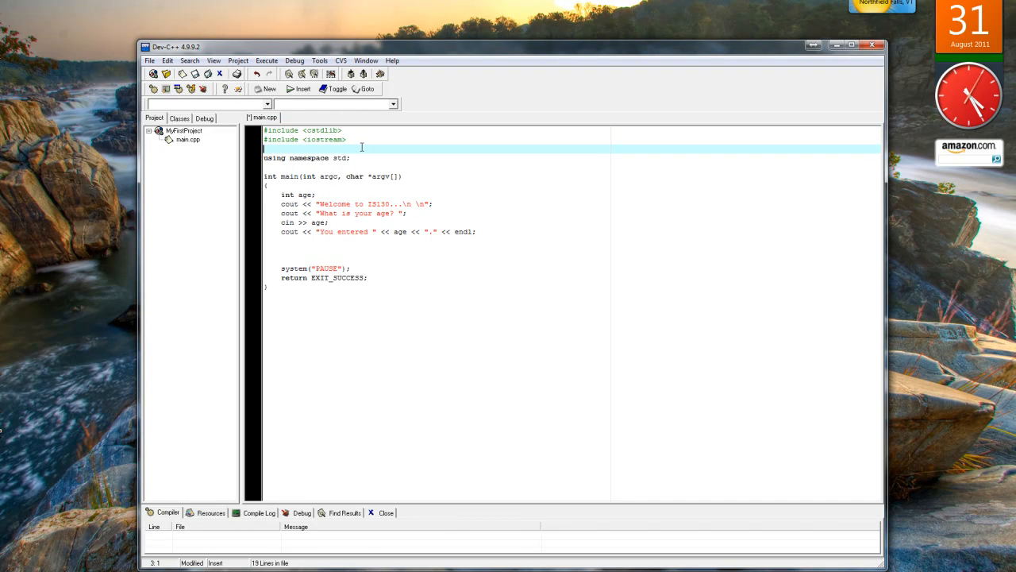
mouse_move(369, 151)
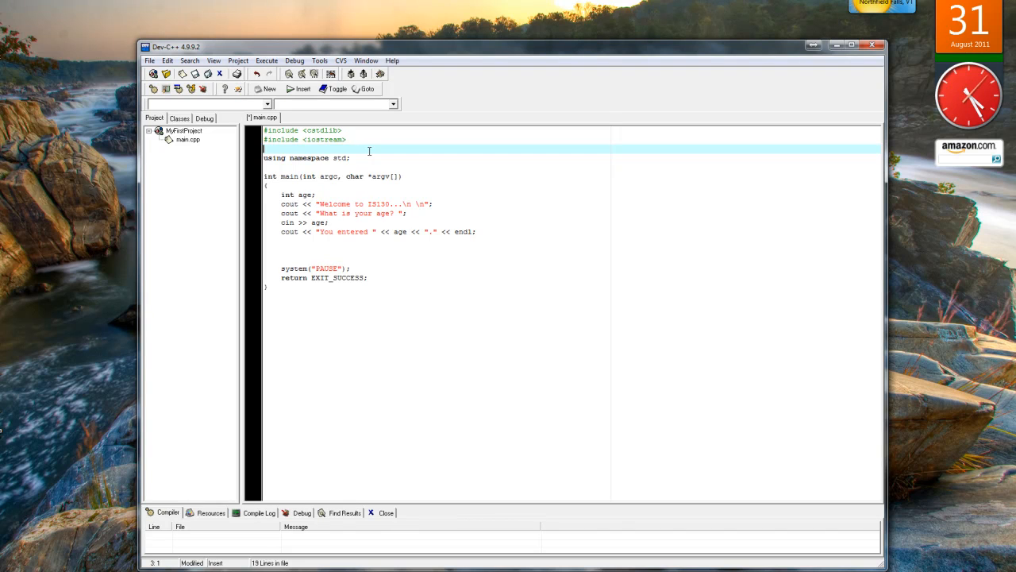
click(266, 169)
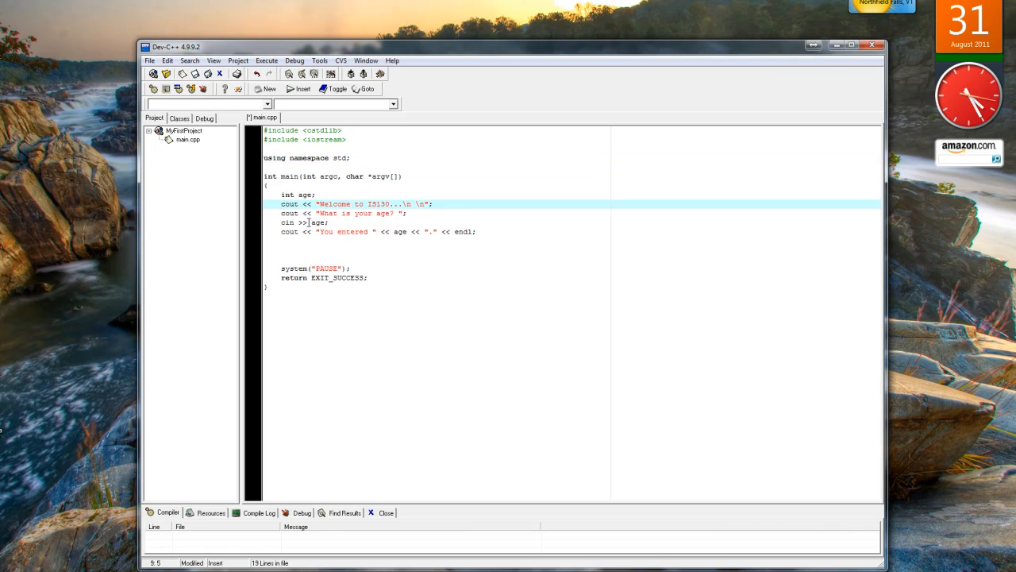
text(std::)
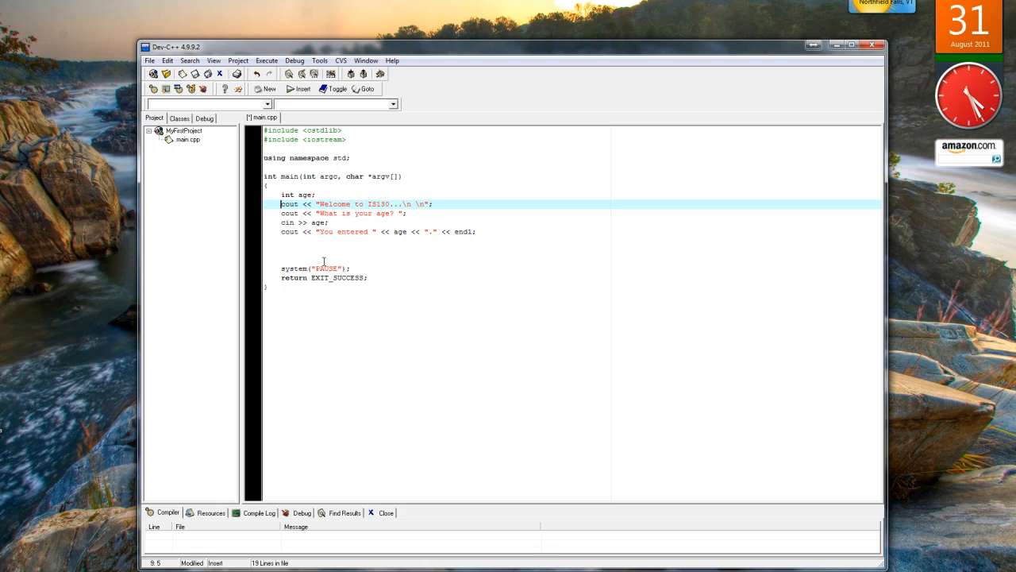
click(276, 243)
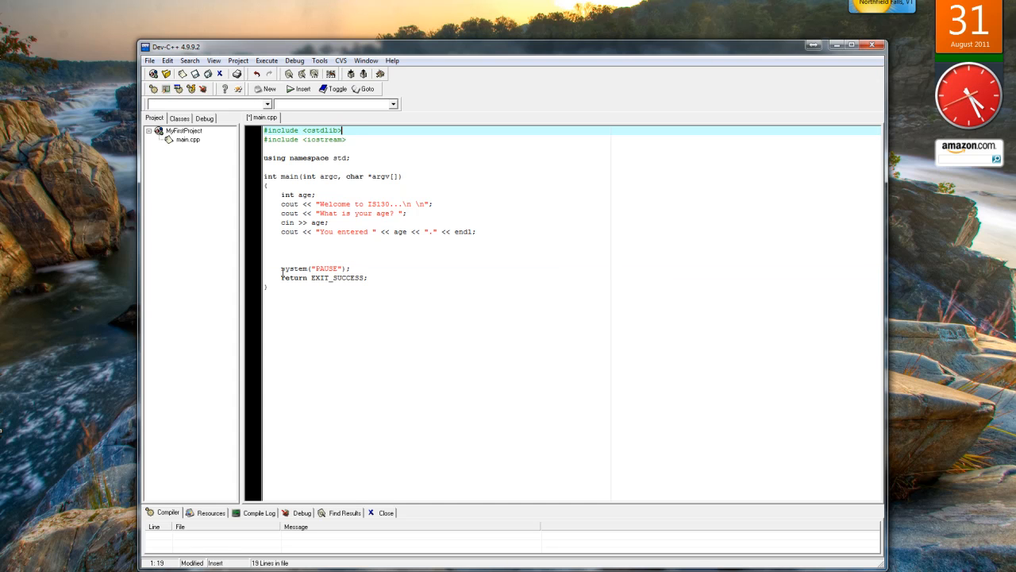
double_click(325, 268)
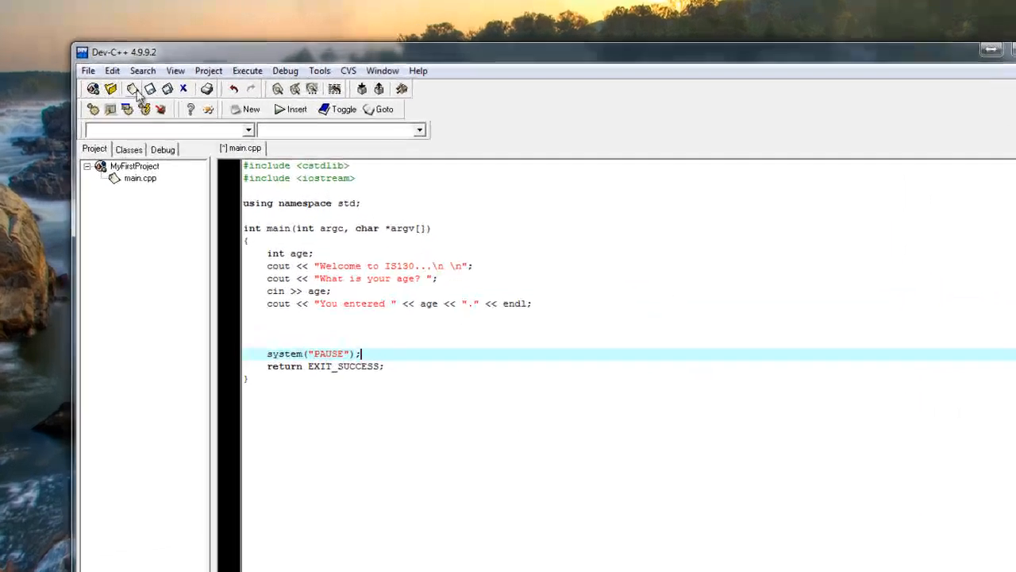
Step: Save main.cpp into myFirstproject via File > Save
click(88, 71)
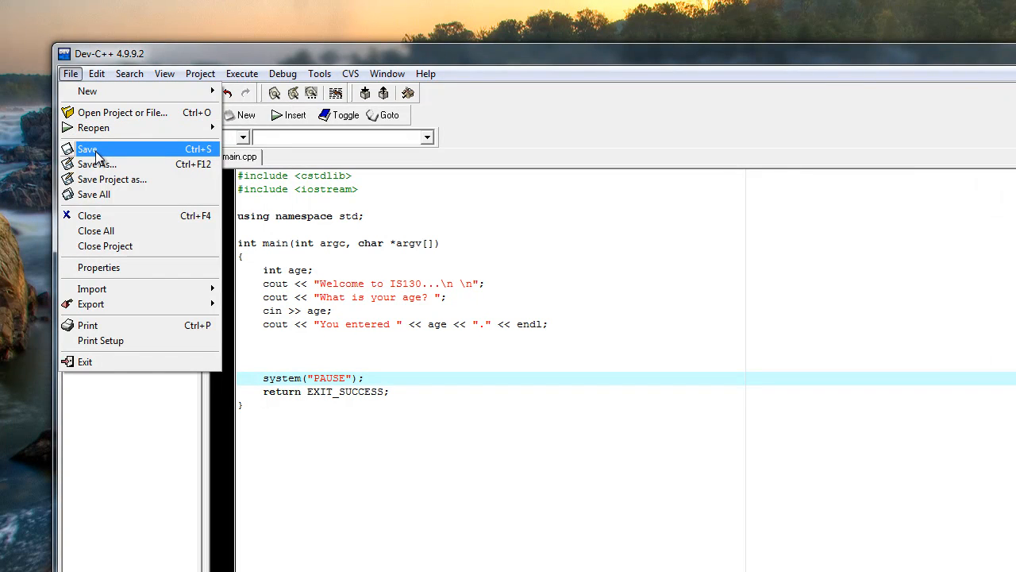
click(88, 149)
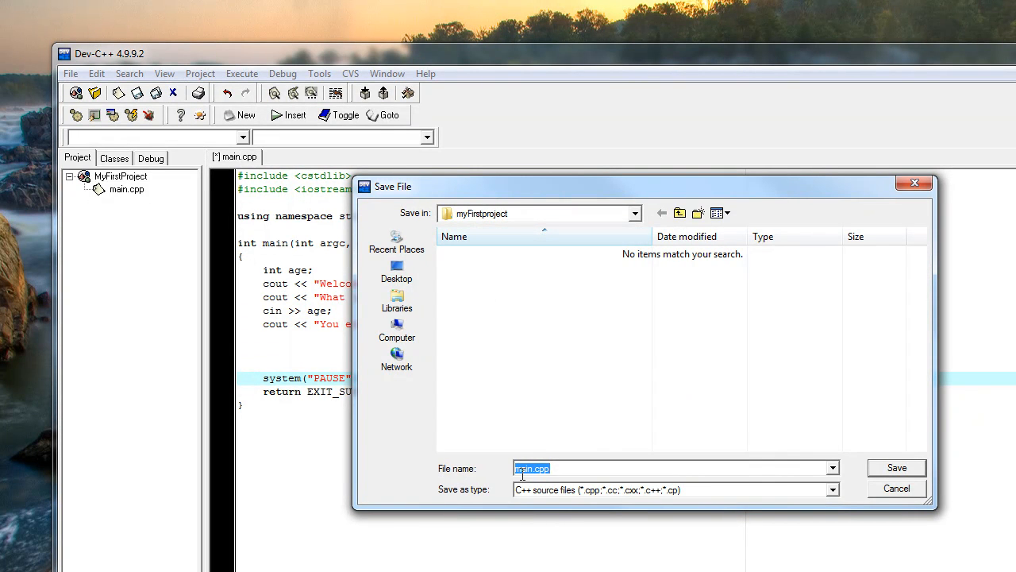
click(556, 469)
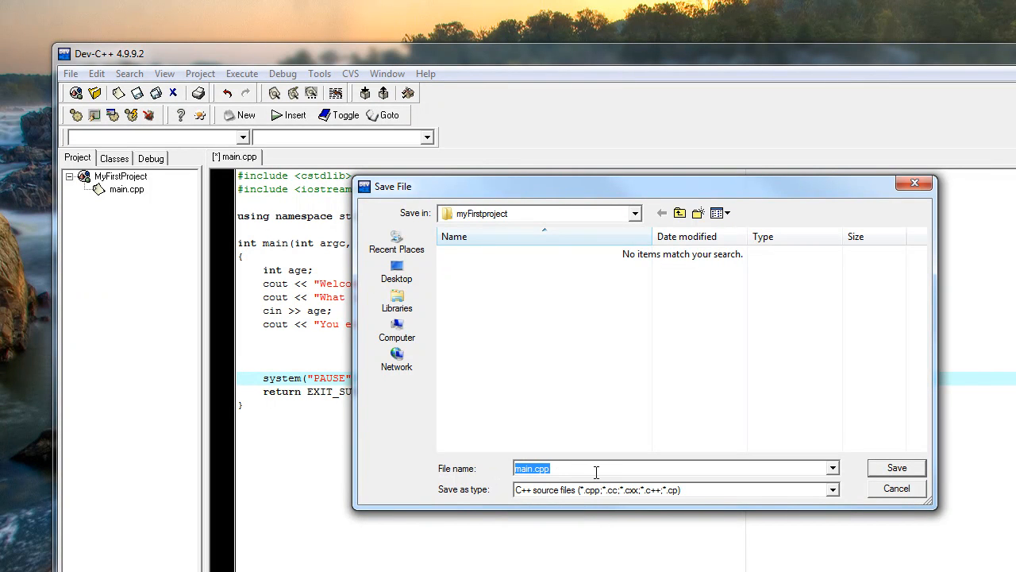
mouse_move(667, 483)
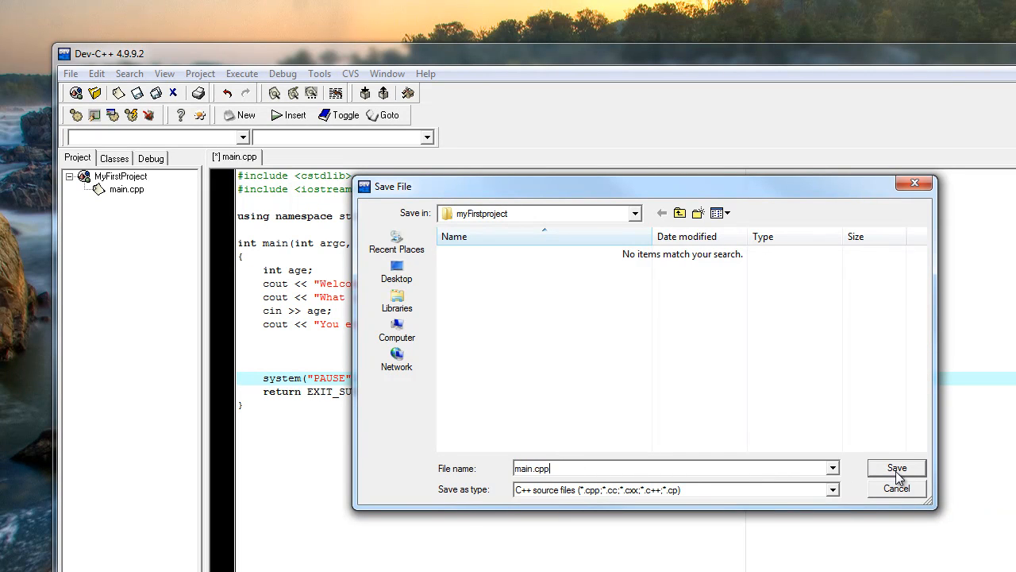
click(896, 468)
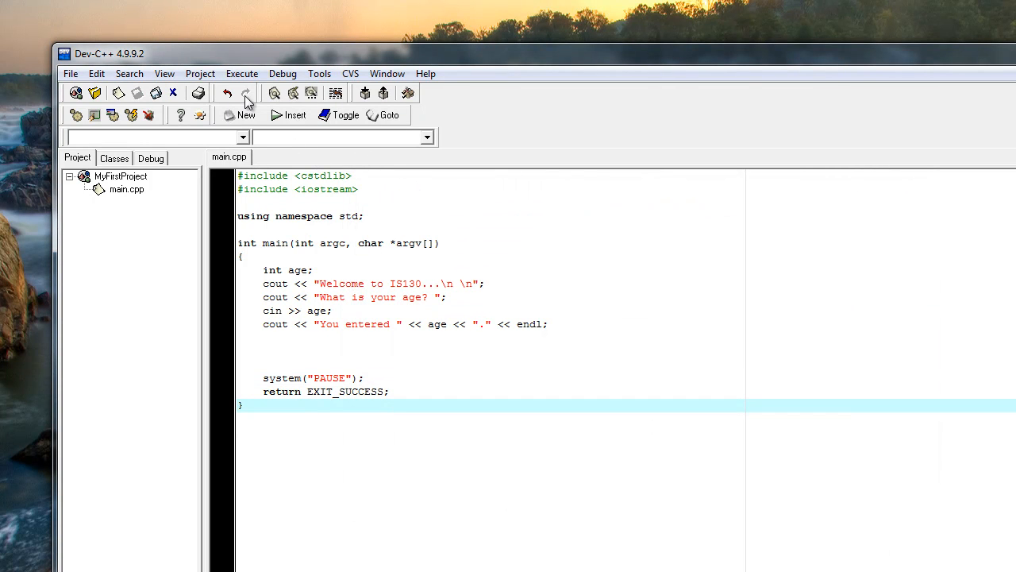
Step: Compile the project via Execute > Compile and dismiss the zero-error, zero-warning report
click(241, 73)
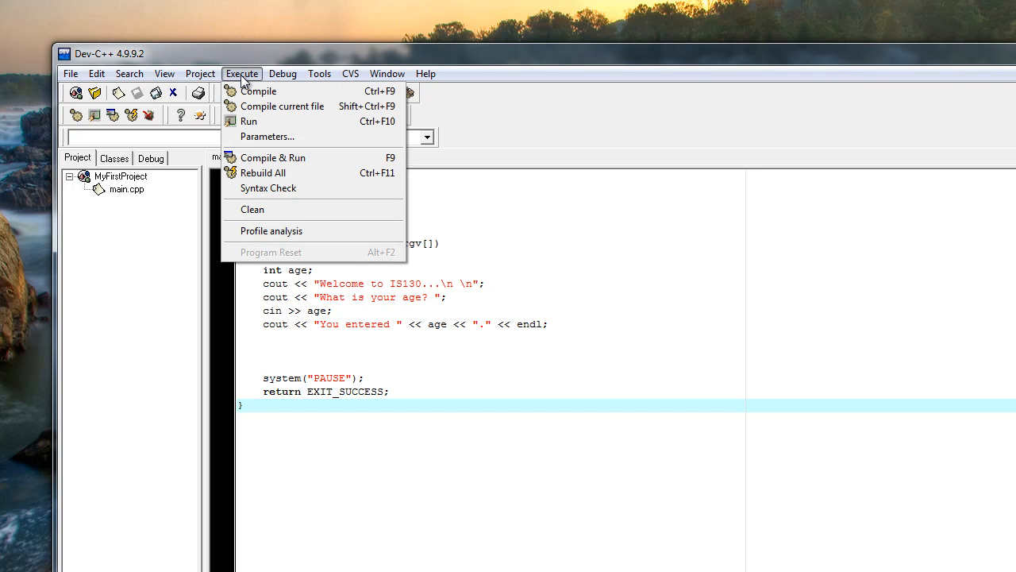
mouse_move(259, 91)
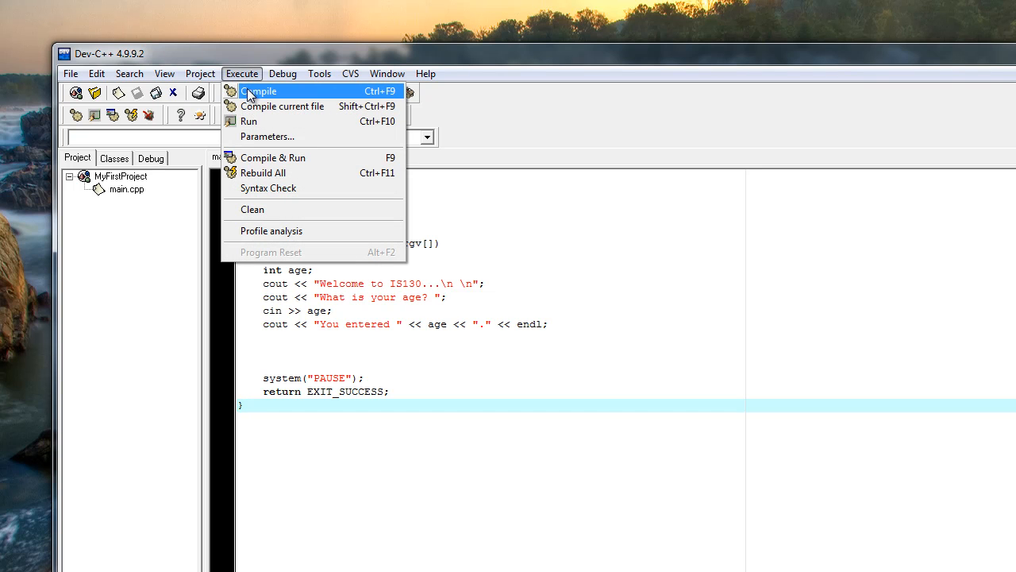
click(259, 90)
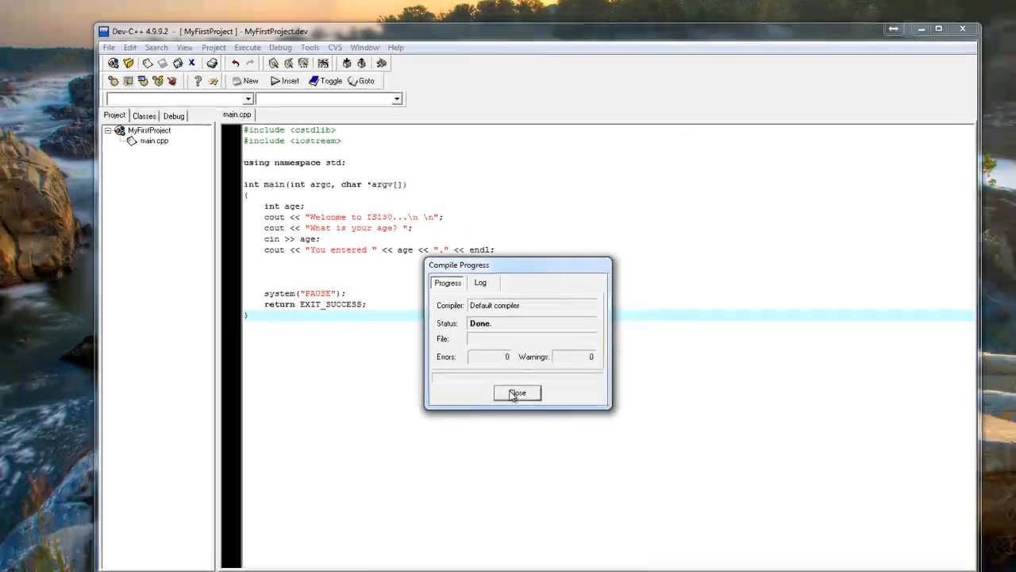
click(516, 393)
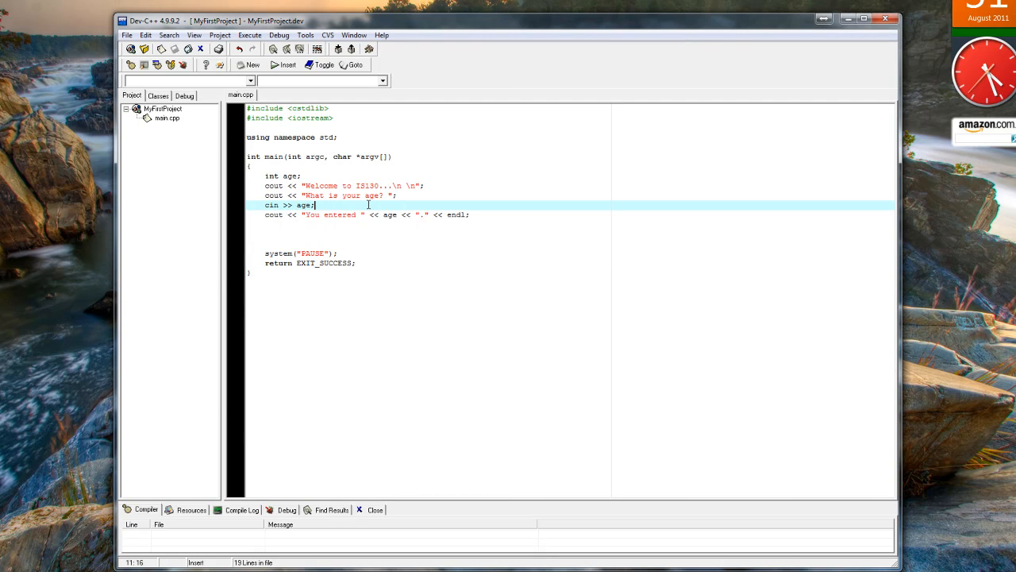
Step: Remove the semicolon after 'cin >> age' and compile to trigger the line 12 error
key(Backspace)
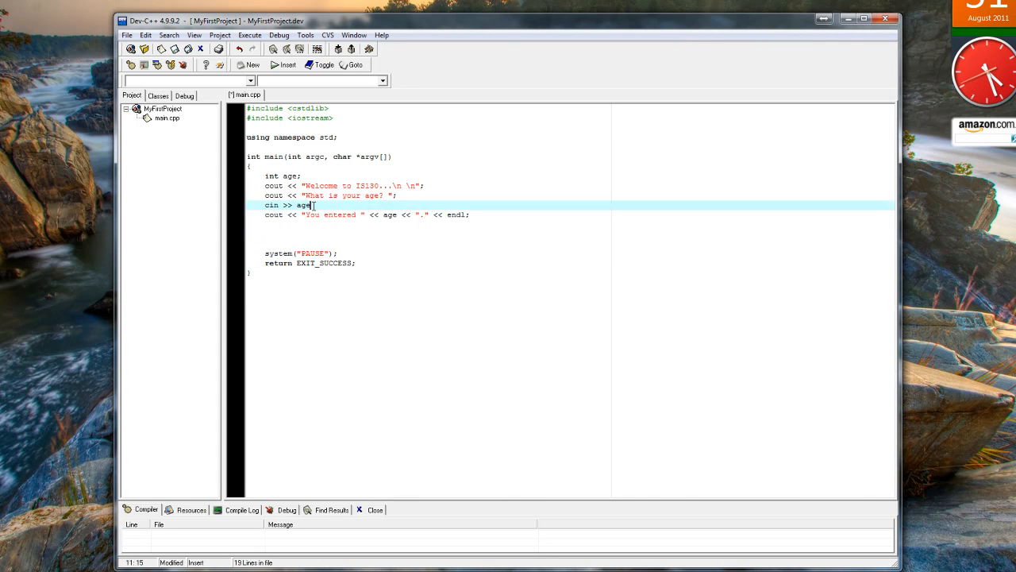
click(249, 35)
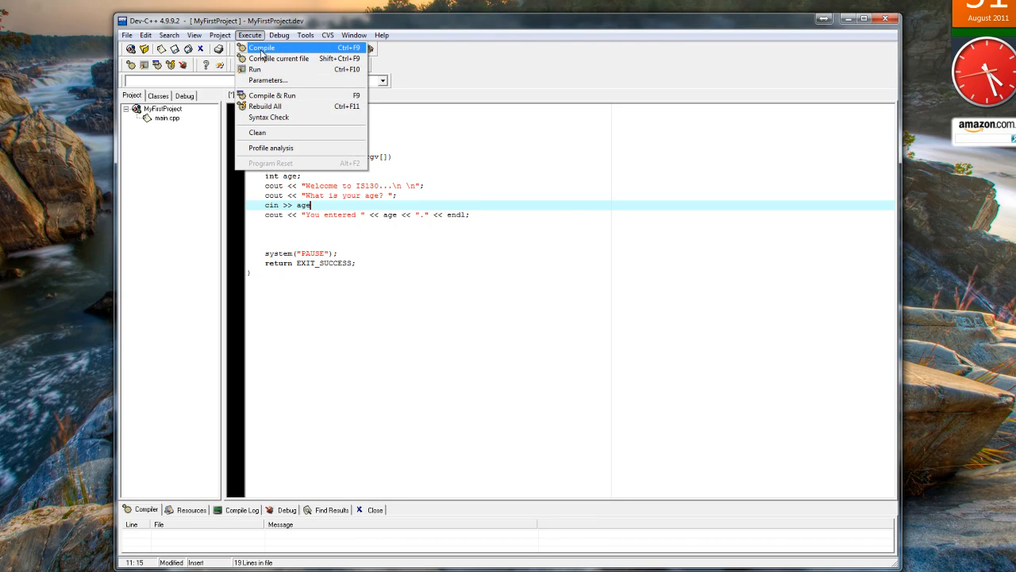
click(261, 47)
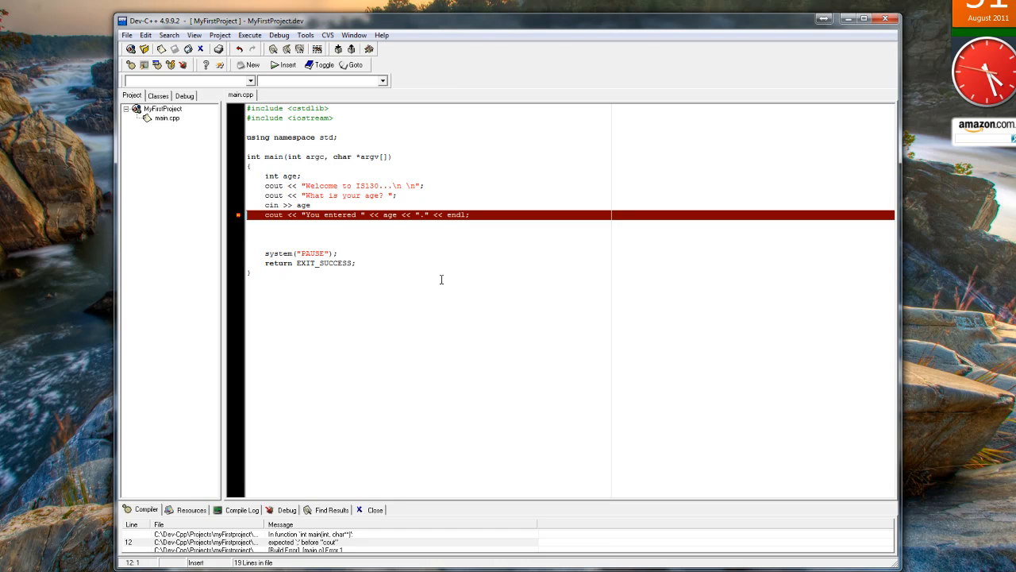
mouse_move(400, 506)
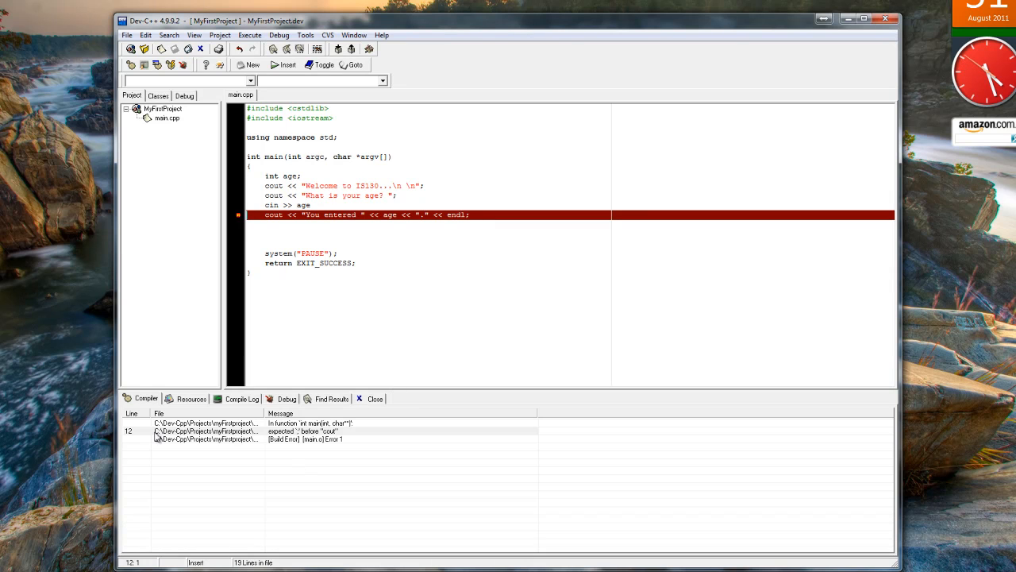
mouse_move(131, 438)
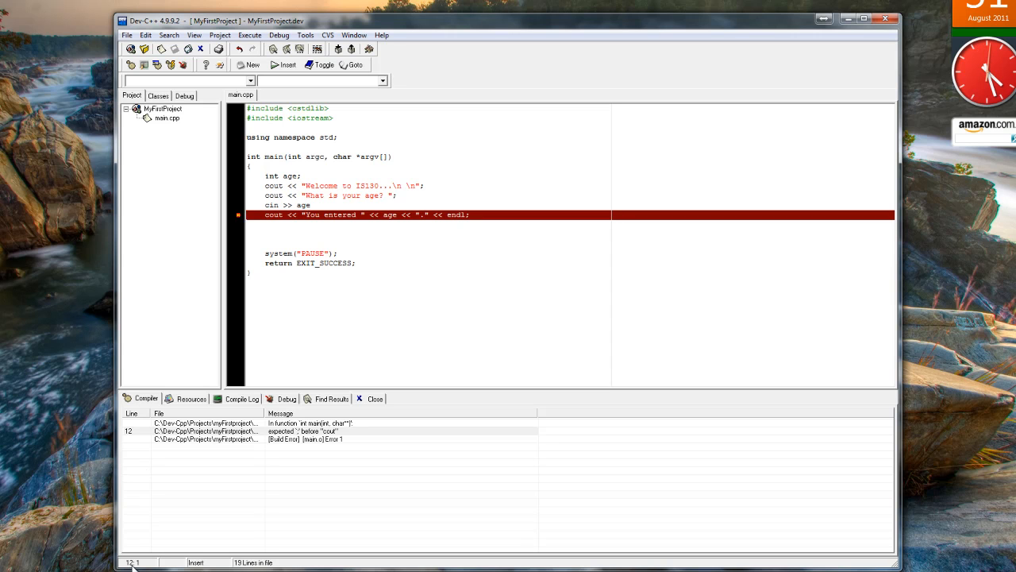
mouse_move(272, 492)
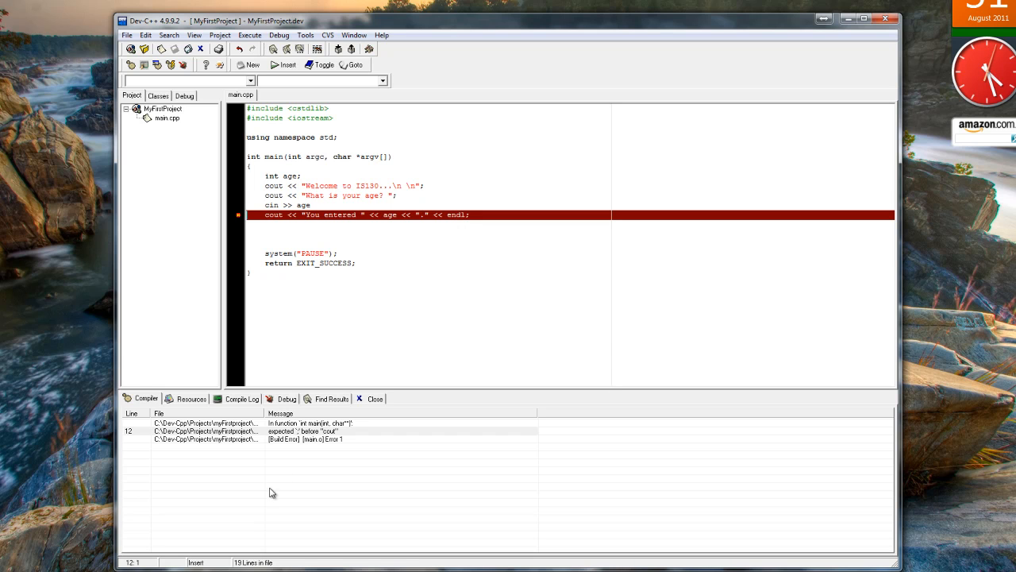
mouse_move(182, 443)
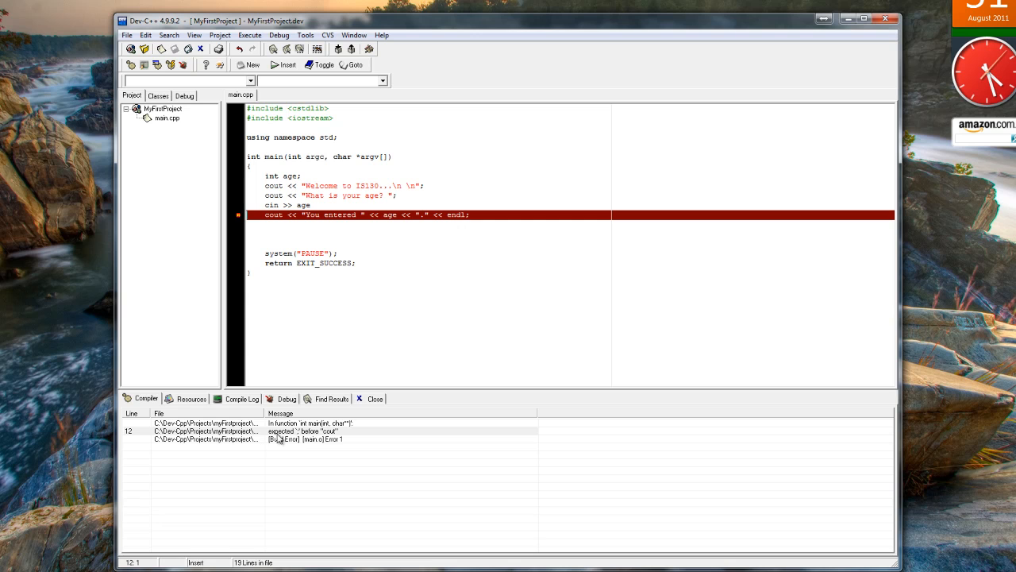
mouse_move(301, 439)
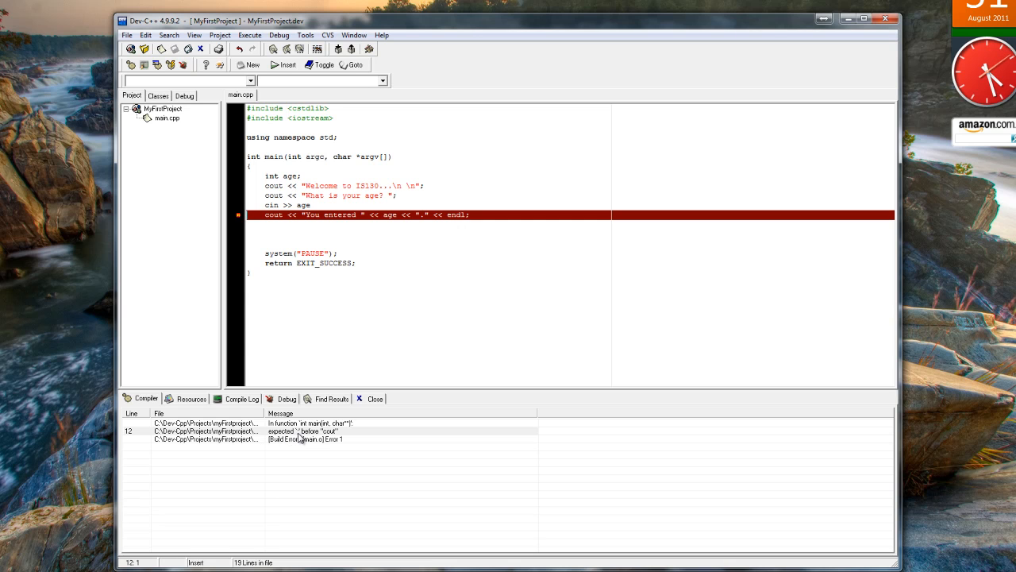
mouse_move(346, 439)
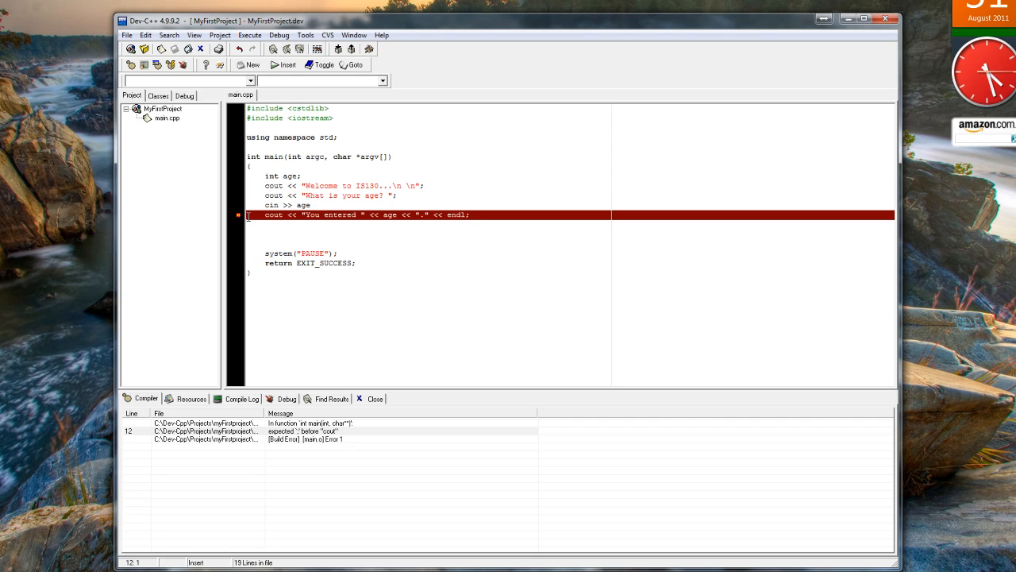
Step: Restore the semicolon at the end of 'cin >> age'
click(490, 214)
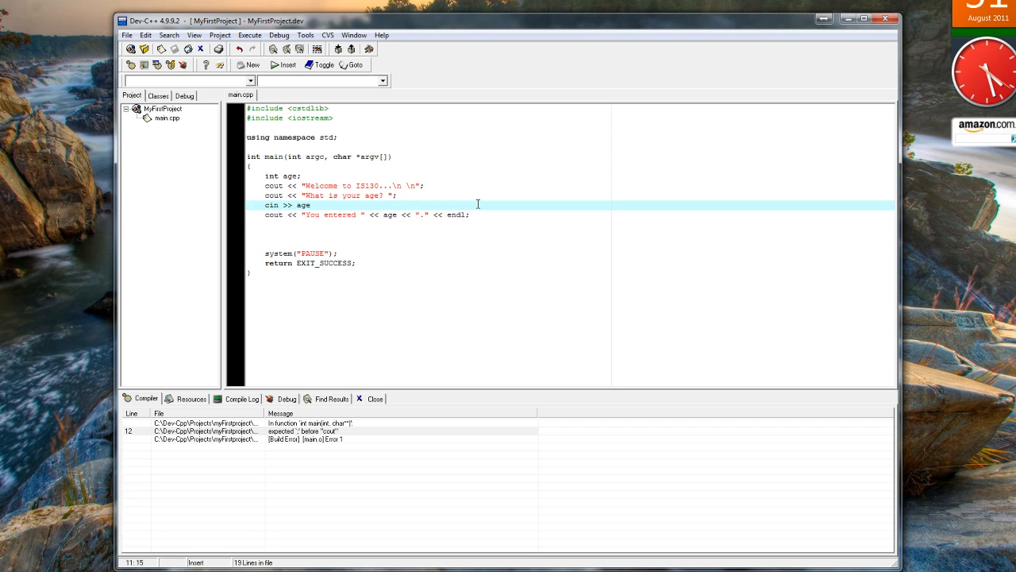
text(;)
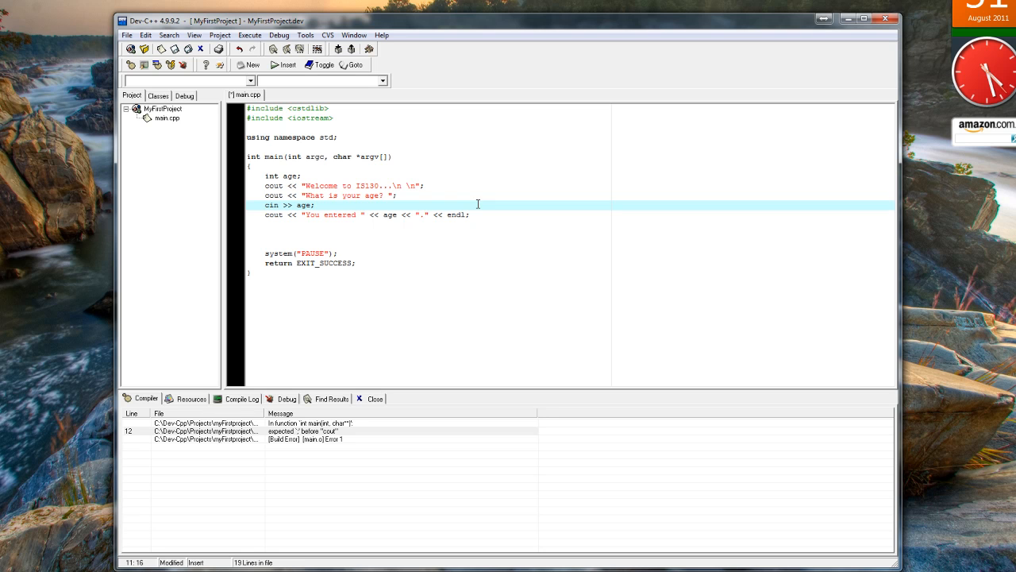
mouse_move(328, 216)
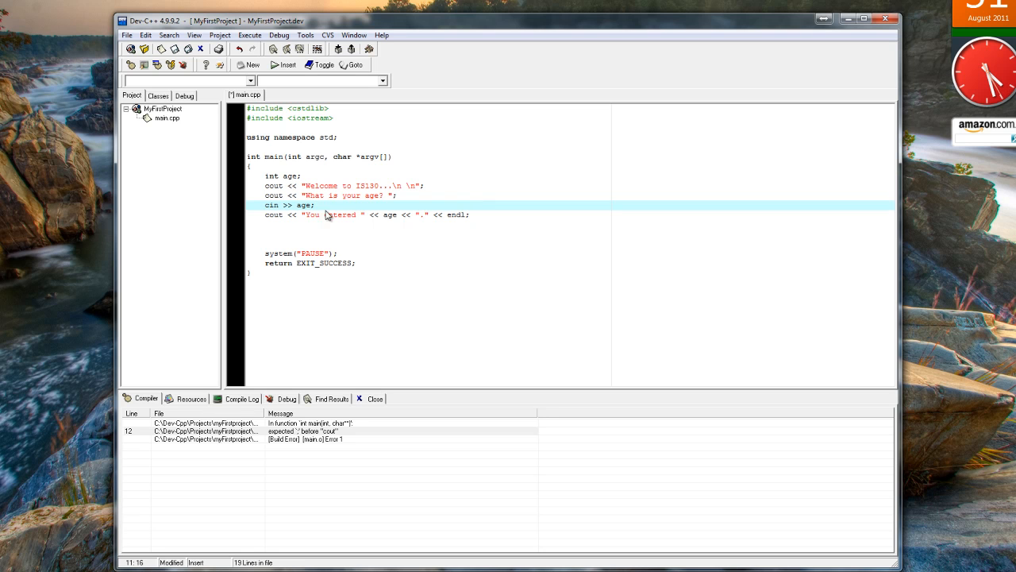
click(294, 205)
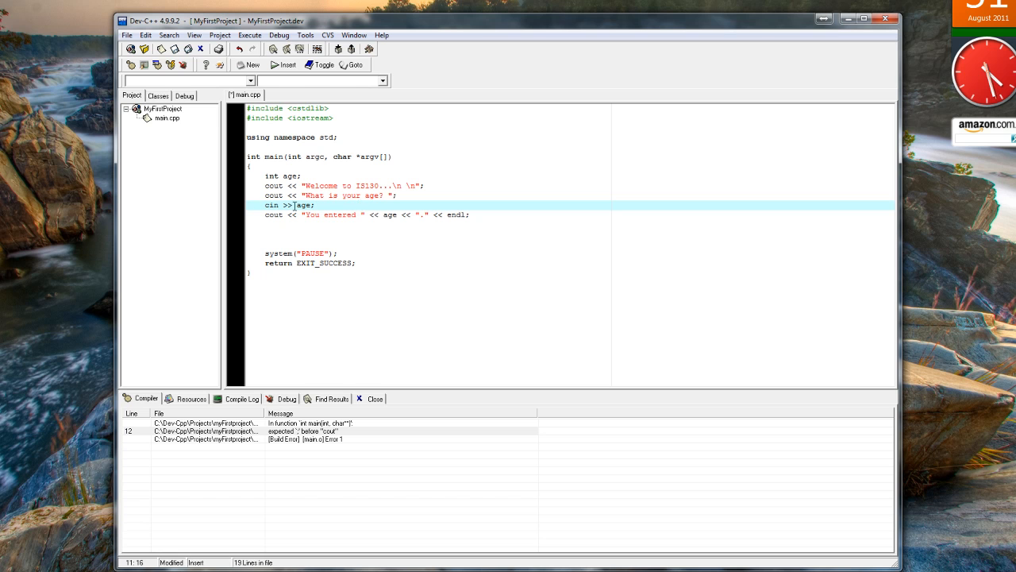
click(318, 214)
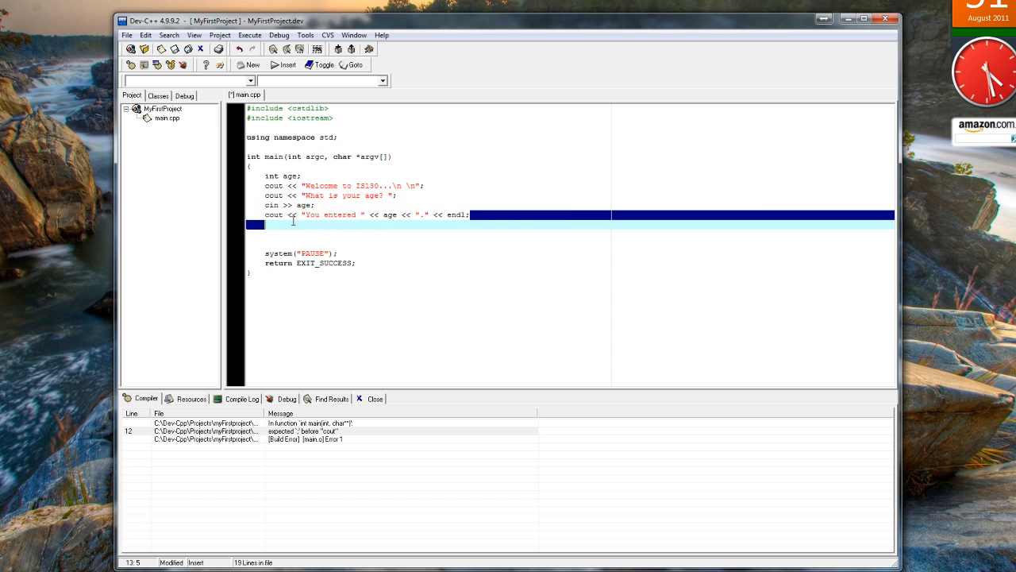
click(274, 205)
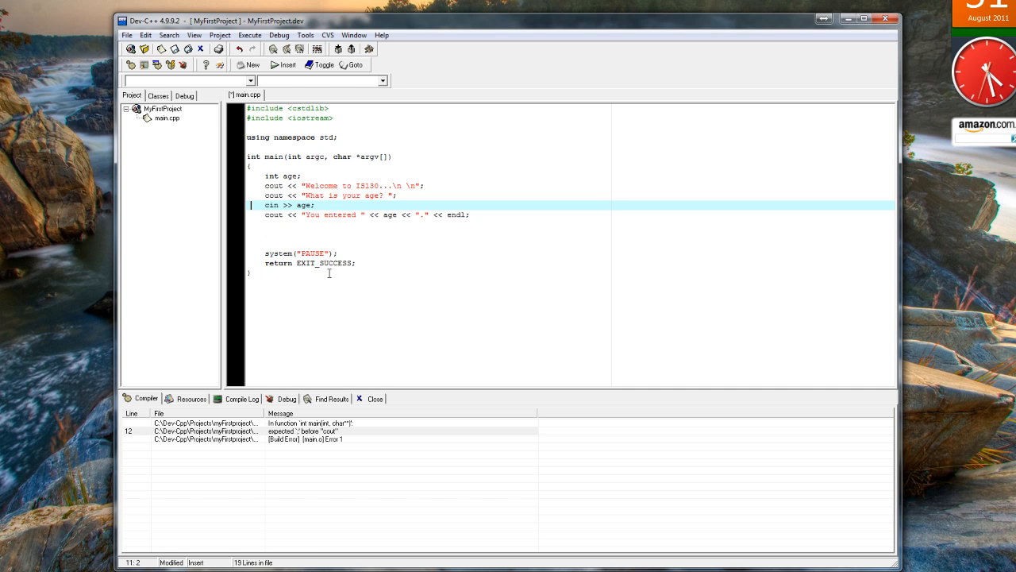
Step: Recompile the corrected code and close the zero-error compile report
click(250, 35)
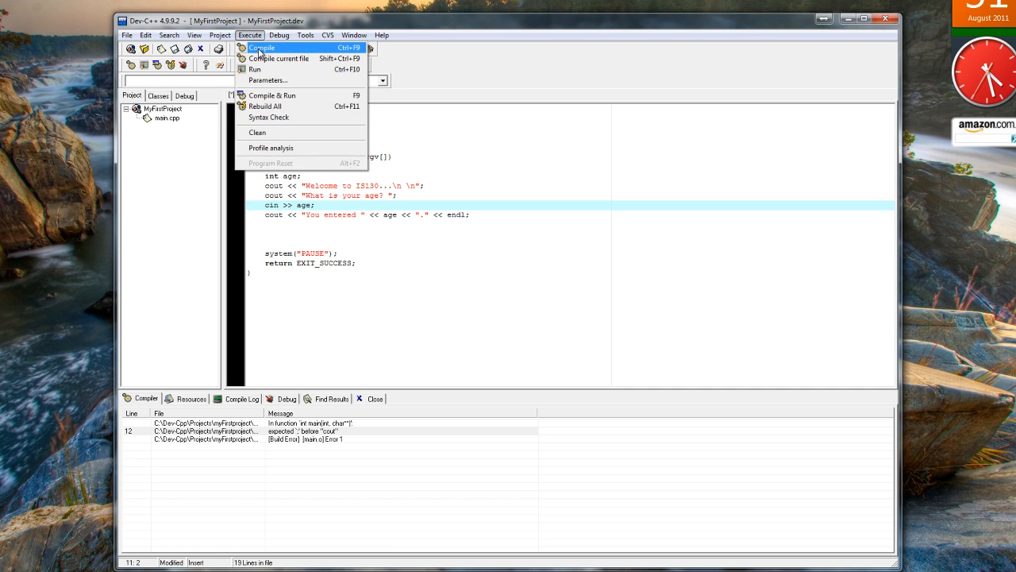
click(261, 48)
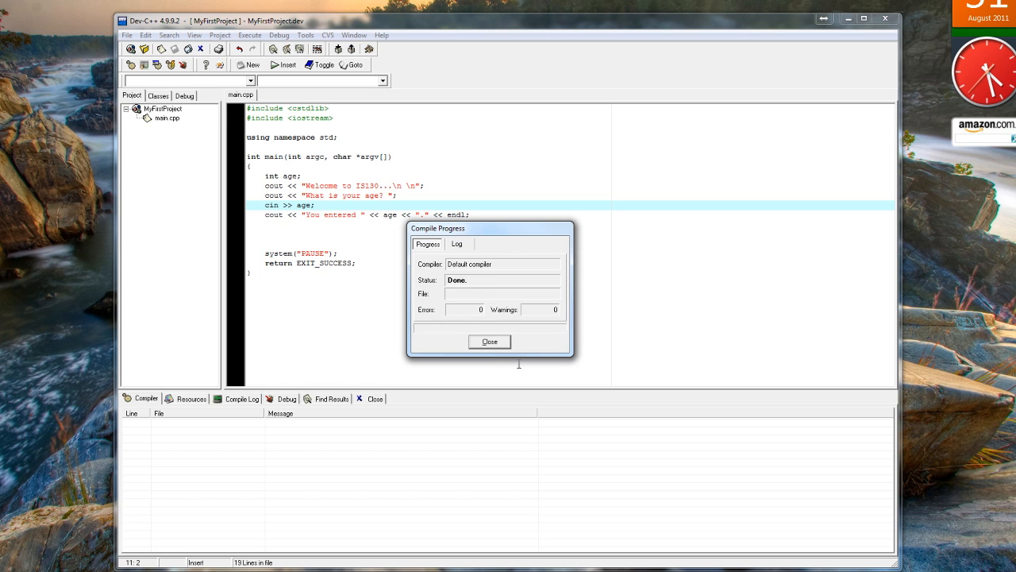
click(489, 341)
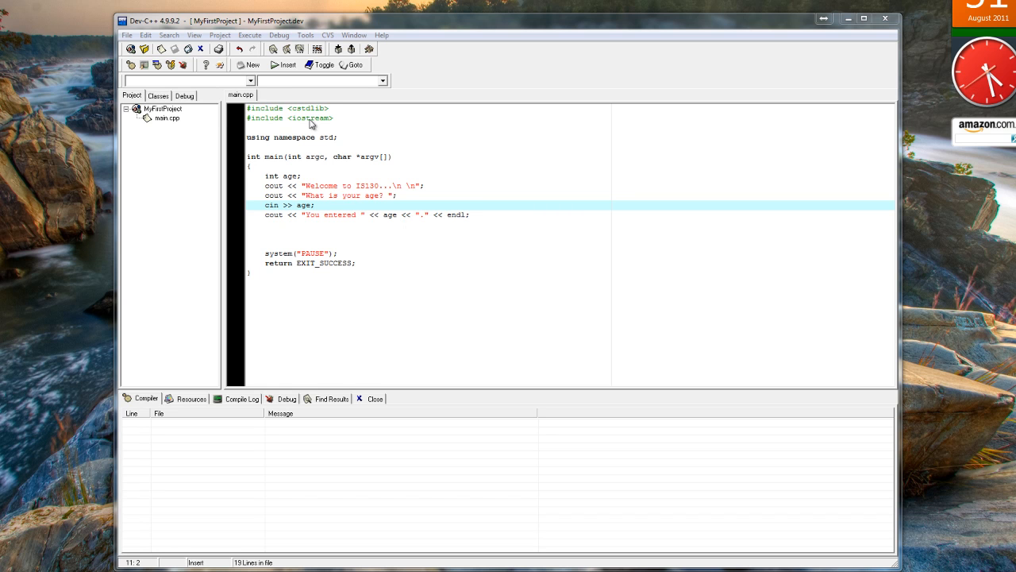
Step: Run the program via Execute > Run and enter age 88 in the console
click(426, 75)
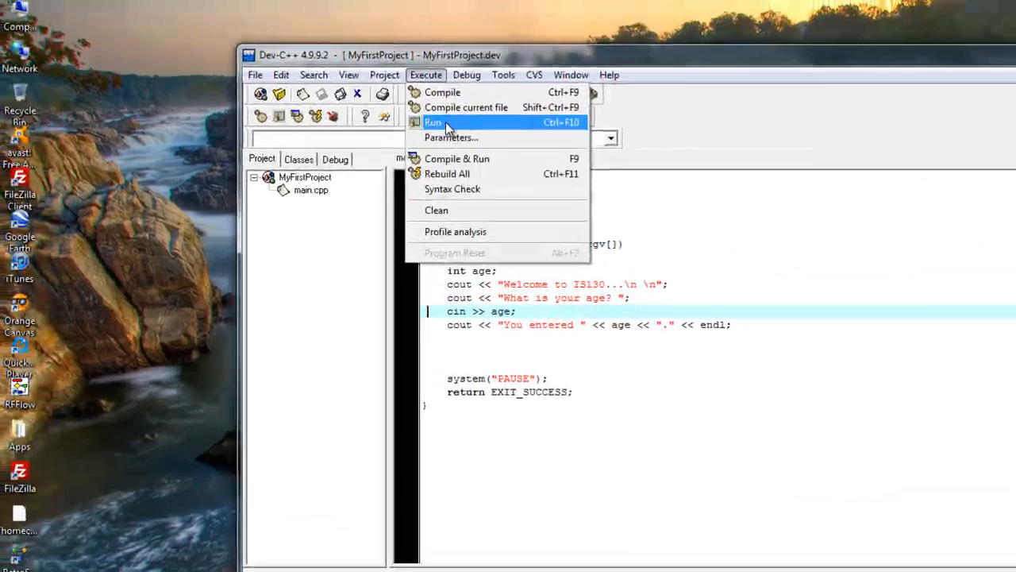
click(432, 122)
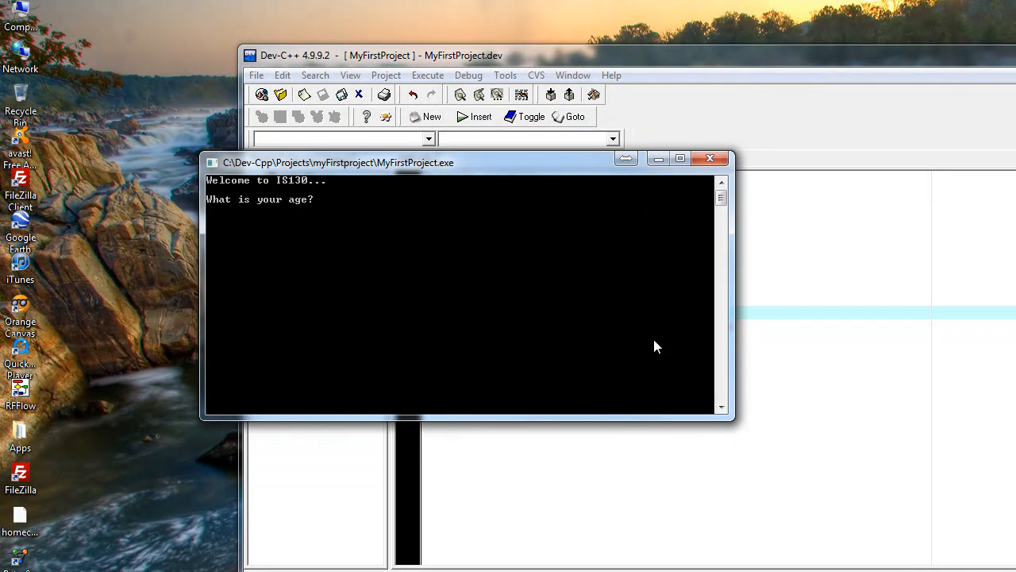
text(88)
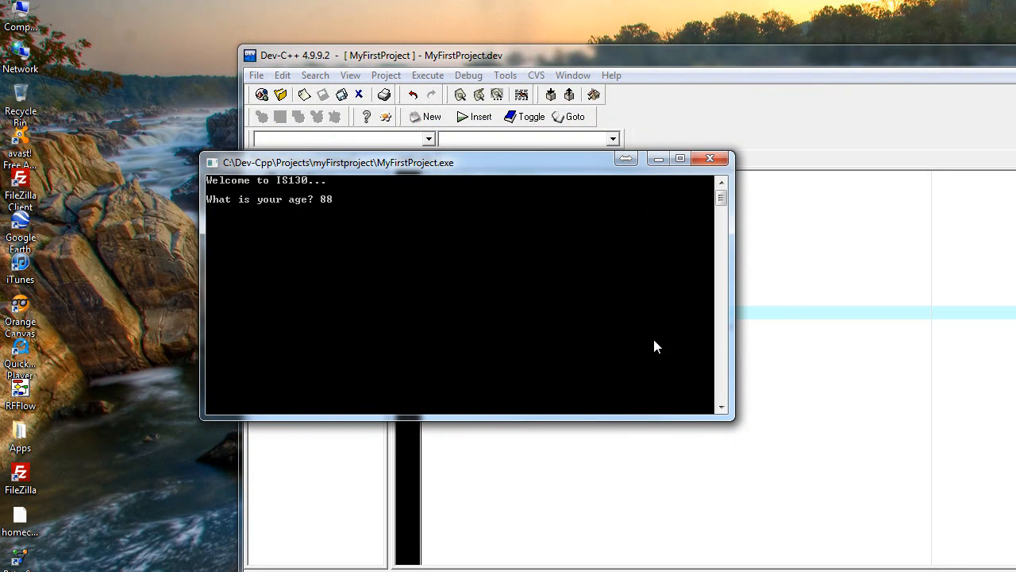